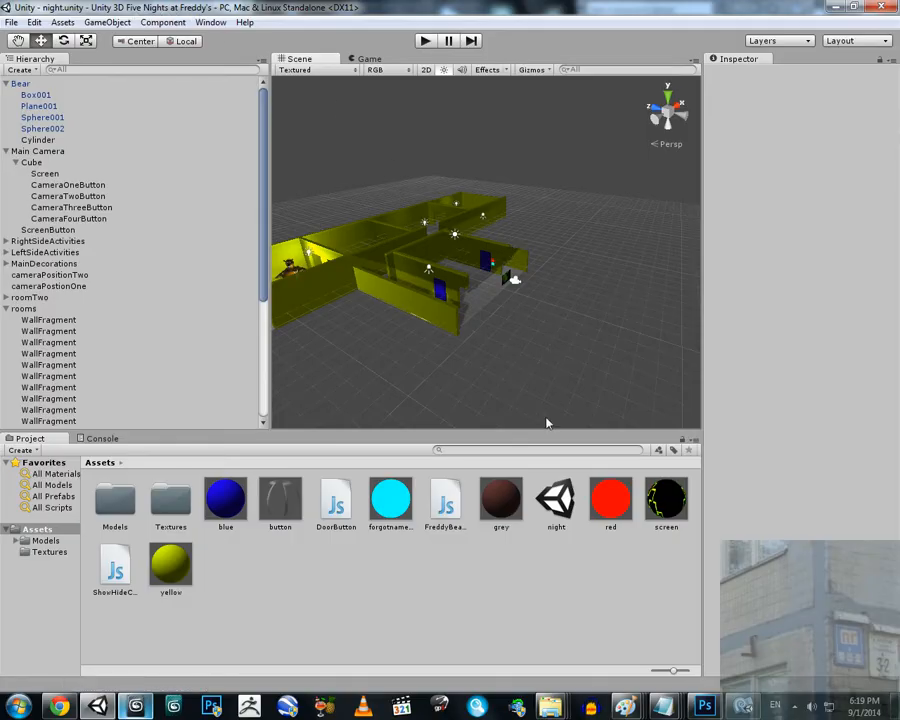
{"action": "mouse_move", "coordinate": [570, 362]}
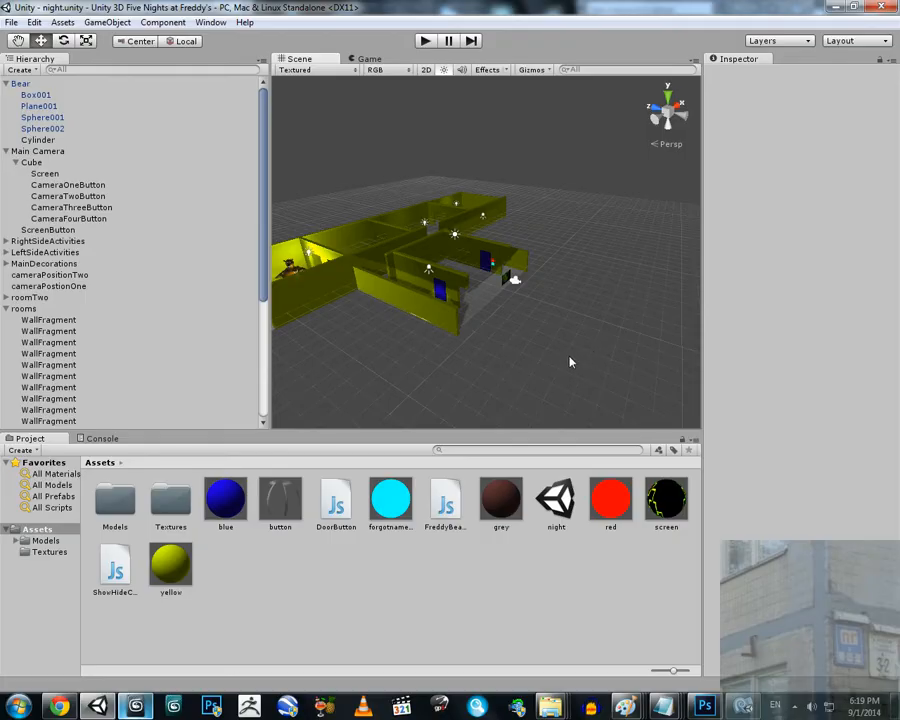
{"action": "mouse_move", "coordinate": [565, 360]}
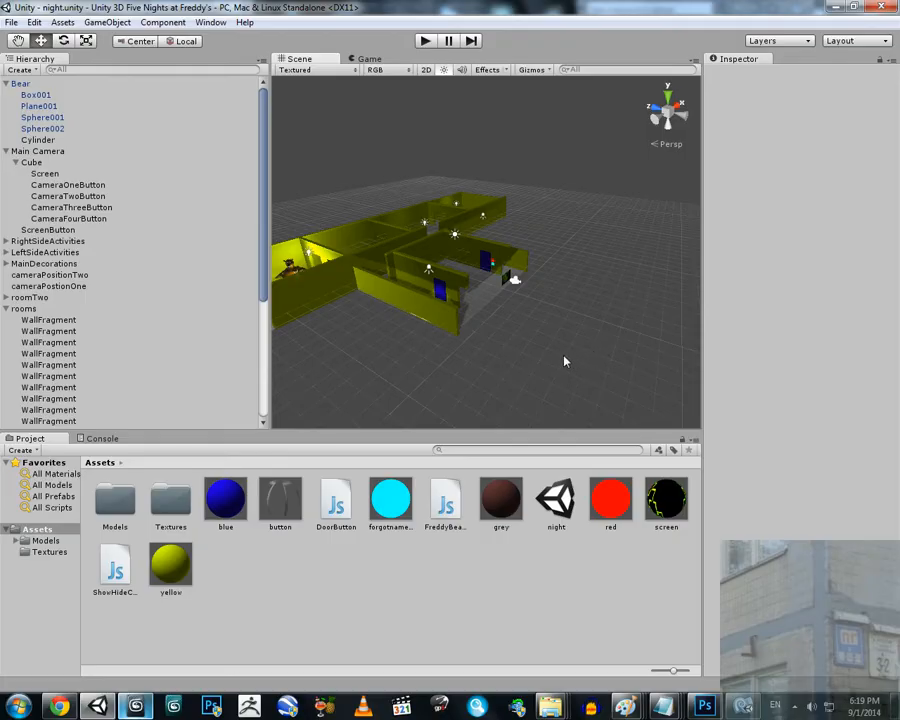
{"action": "mouse_move", "coordinate": [566, 360]}
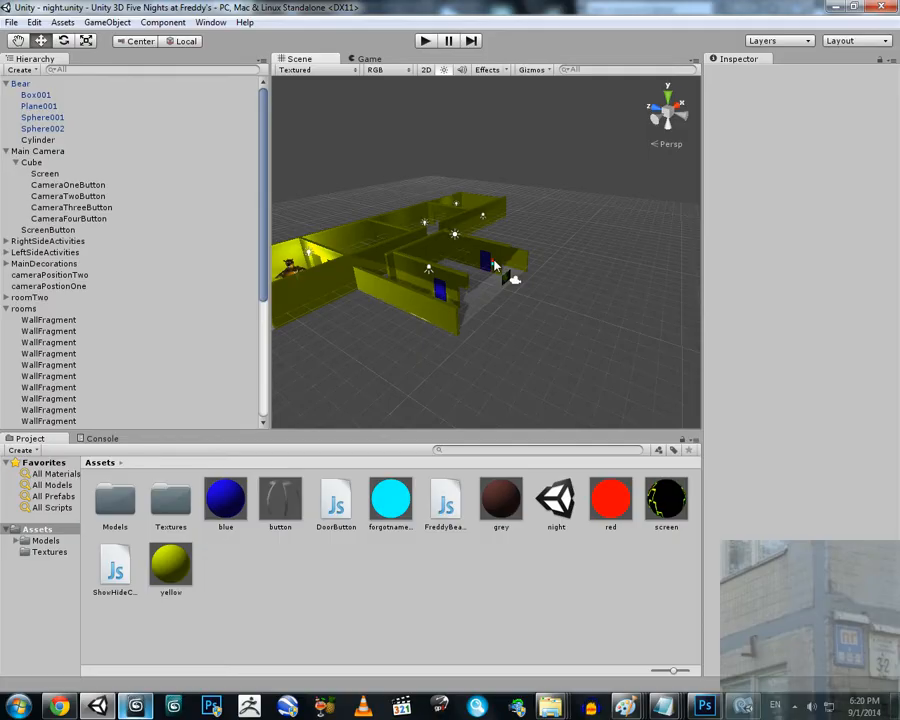
{"action": "mouse_move", "coordinate": [510, 278]}
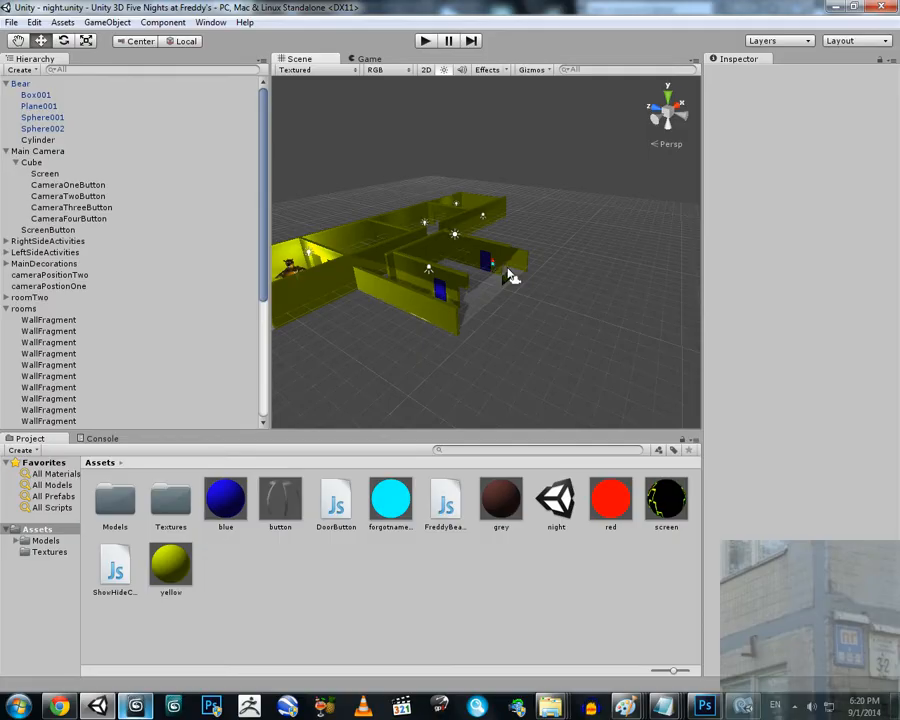
{"action": "mouse_move", "coordinate": [390, 161]}
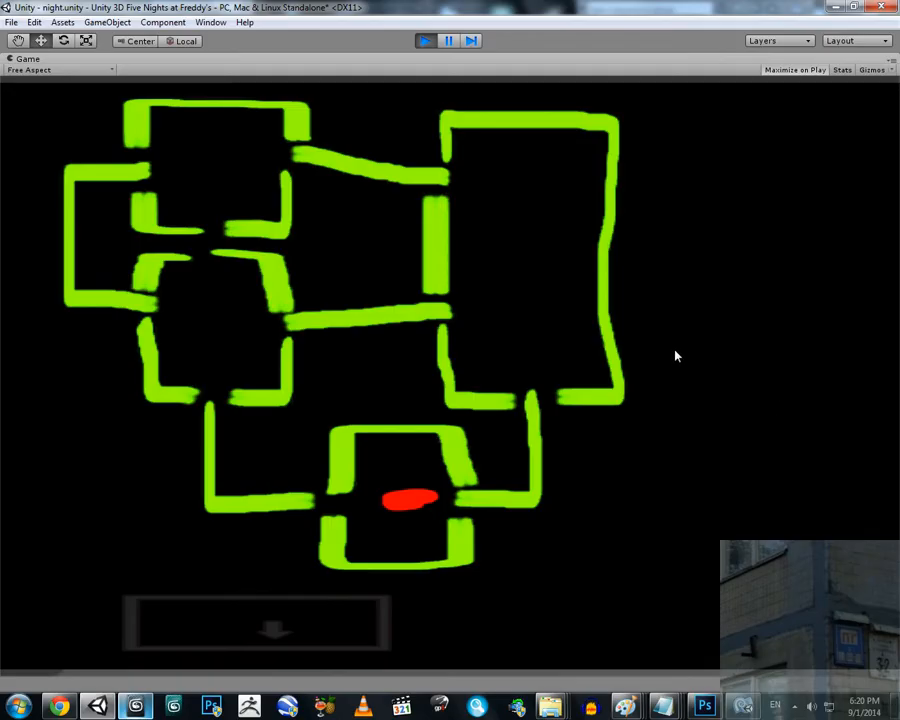
{"action": "mouse_move", "coordinate": [360, 257]}
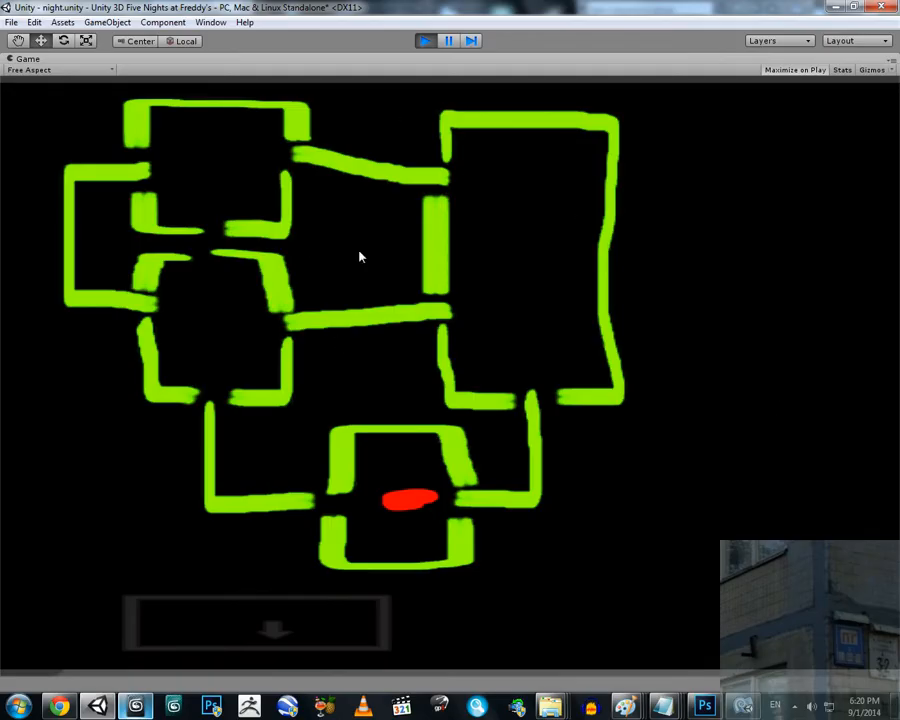
{"action": "mouse_move", "coordinate": [408, 269]}
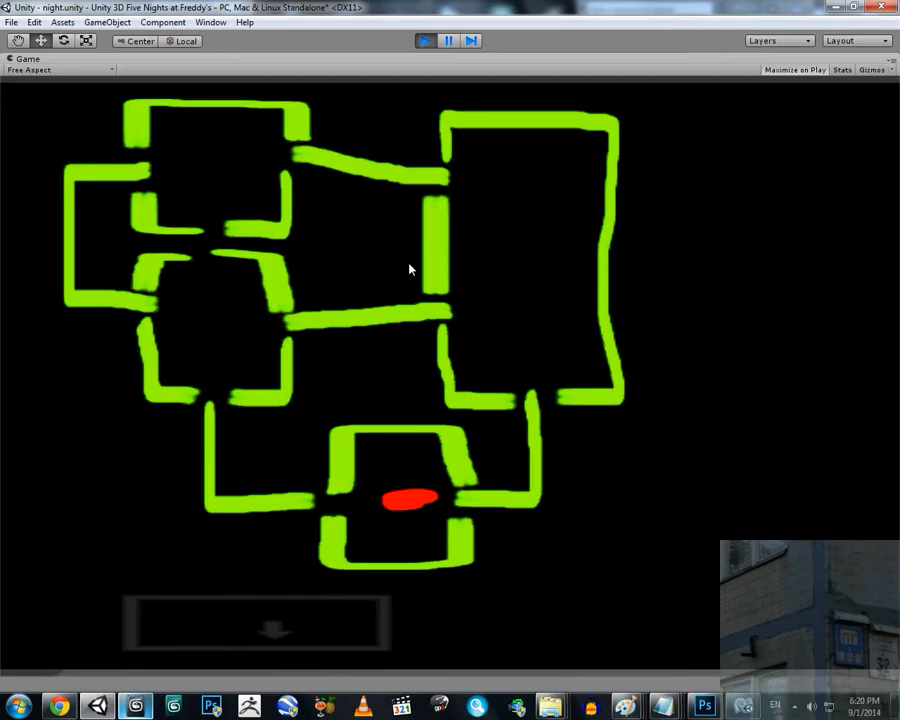
{"action": "mouse_move", "coordinate": [391, 303]}
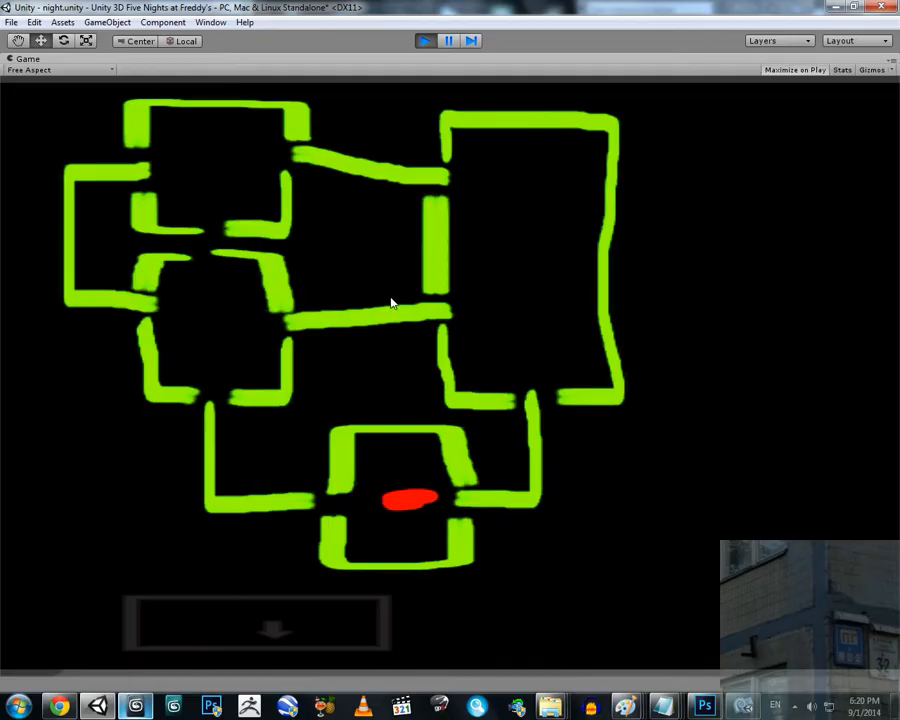
{"action": "mouse_move", "coordinate": [368, 303]}
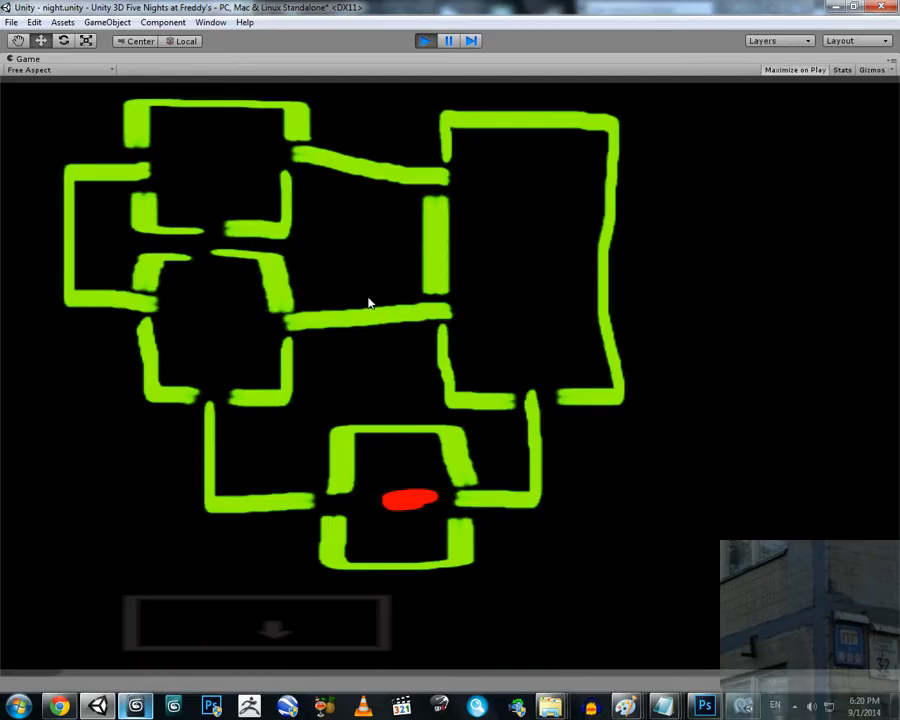
{"action": "mouse_move", "coordinate": [434, 253]}
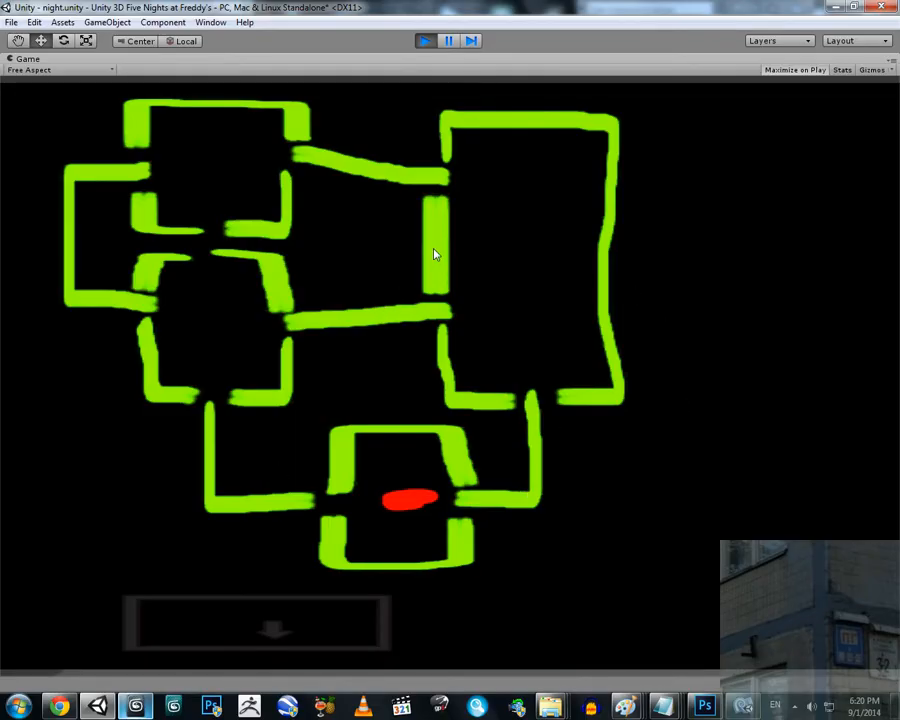
{"action": "mouse_move", "coordinate": [618, 160]}
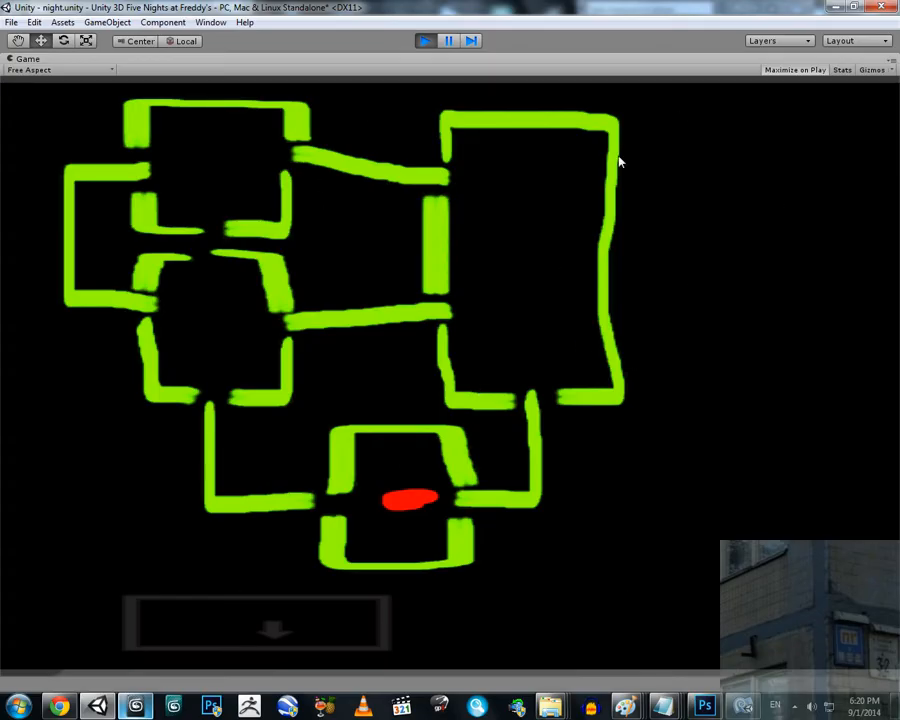
{"action": "mouse_move", "coordinate": [232, 359]}
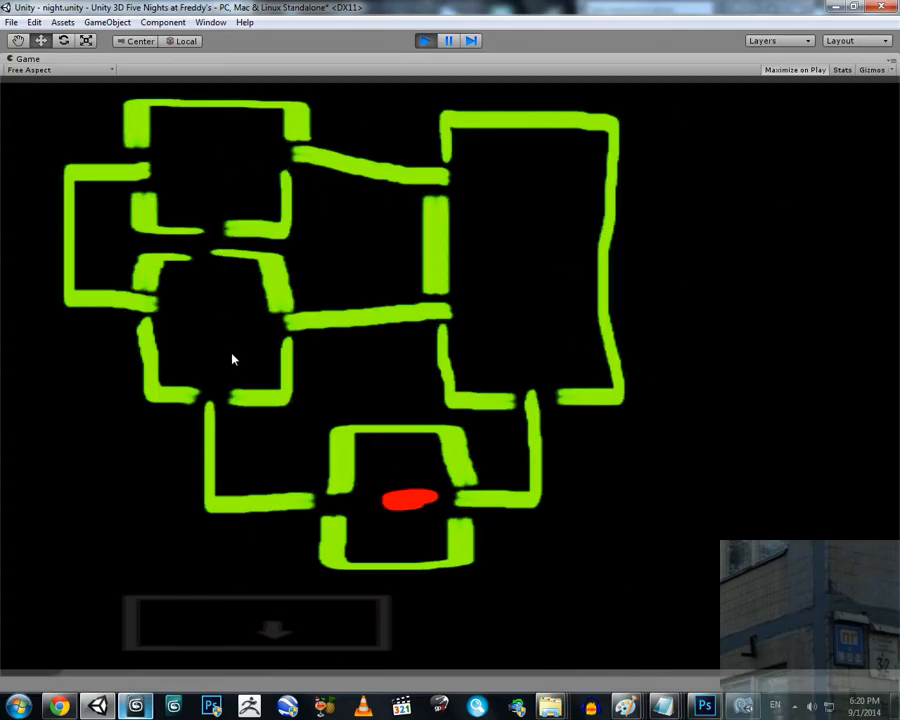
{"action": "mouse_move", "coordinate": [427, 485]}
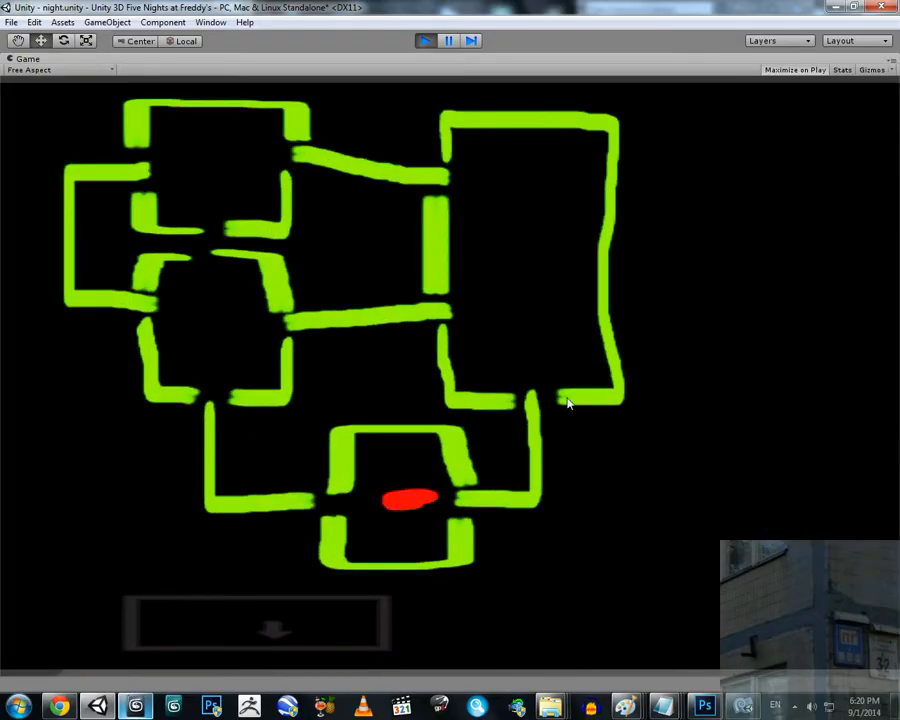
{"action": "mouse_move", "coordinate": [334, 630]}
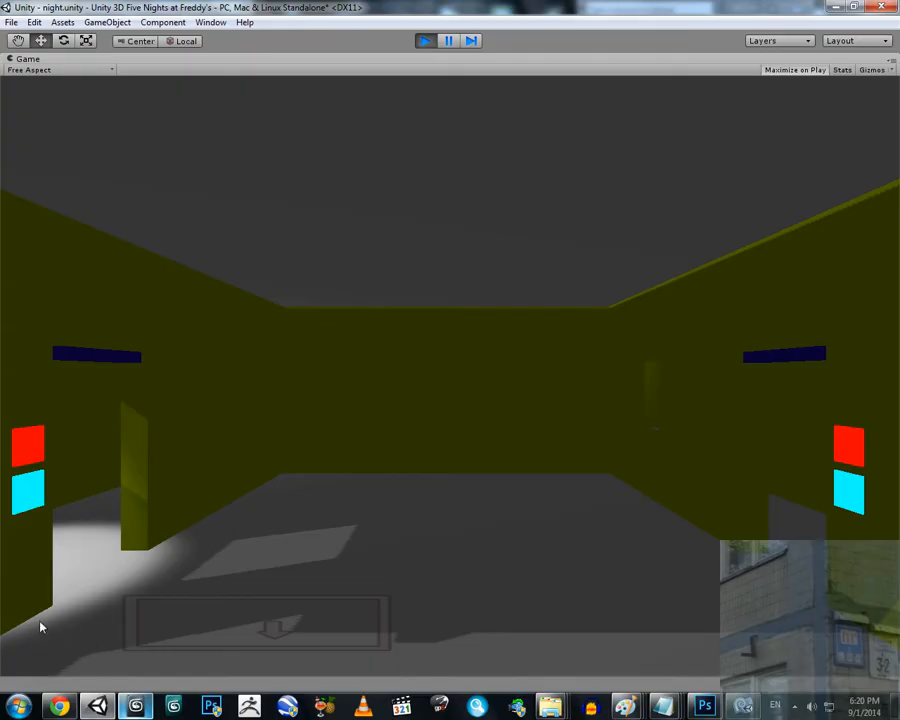
{"action": "mouse_move", "coordinate": [30, 637]}
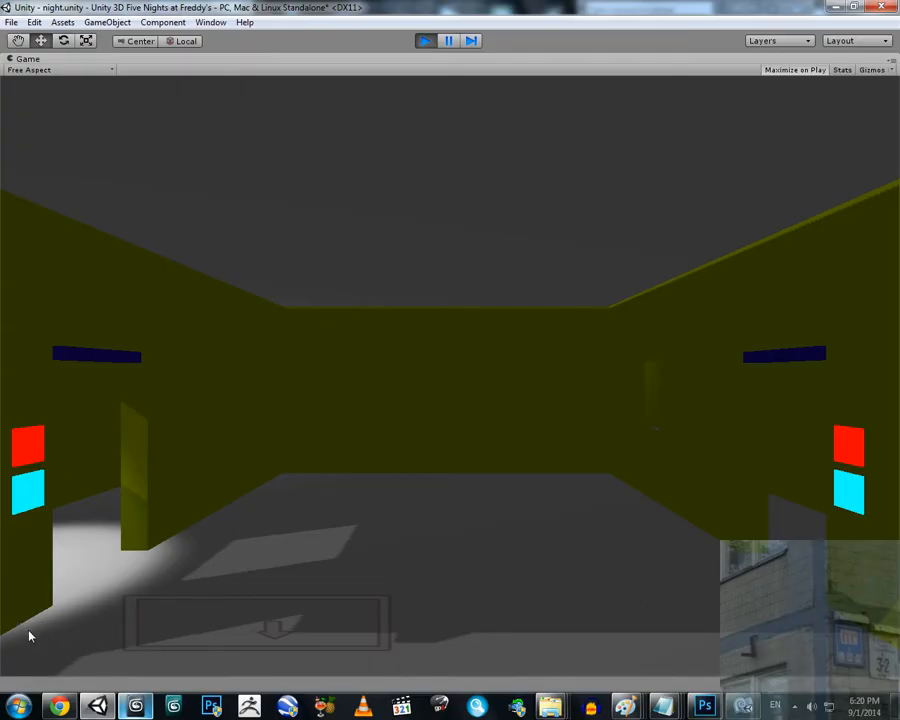
{"action": "mouse_move", "coordinate": [101, 631]}
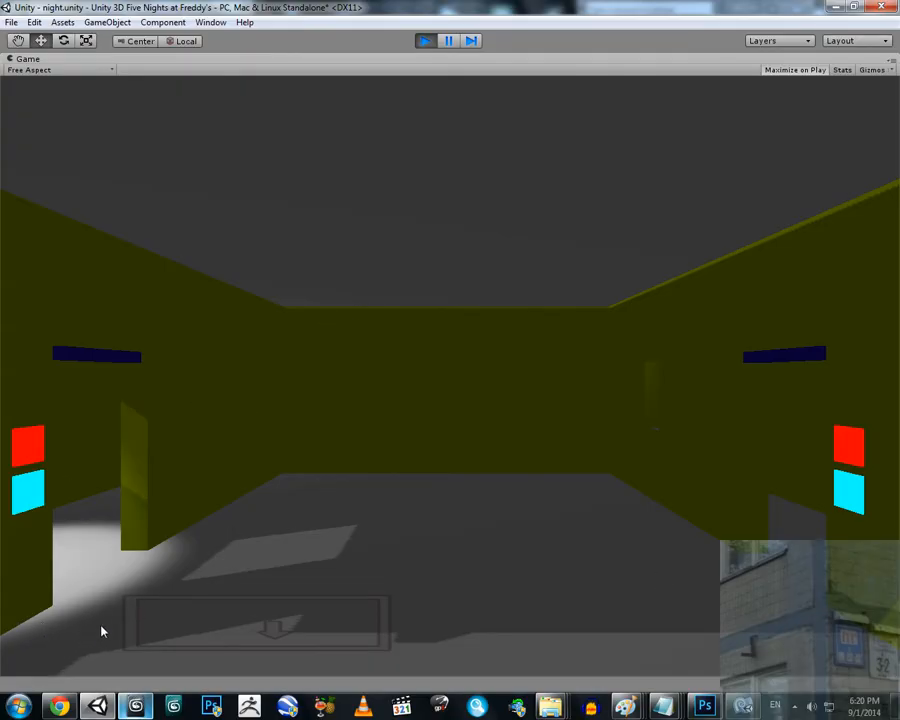
{"action": "mouse_move", "coordinate": [455, 635]}
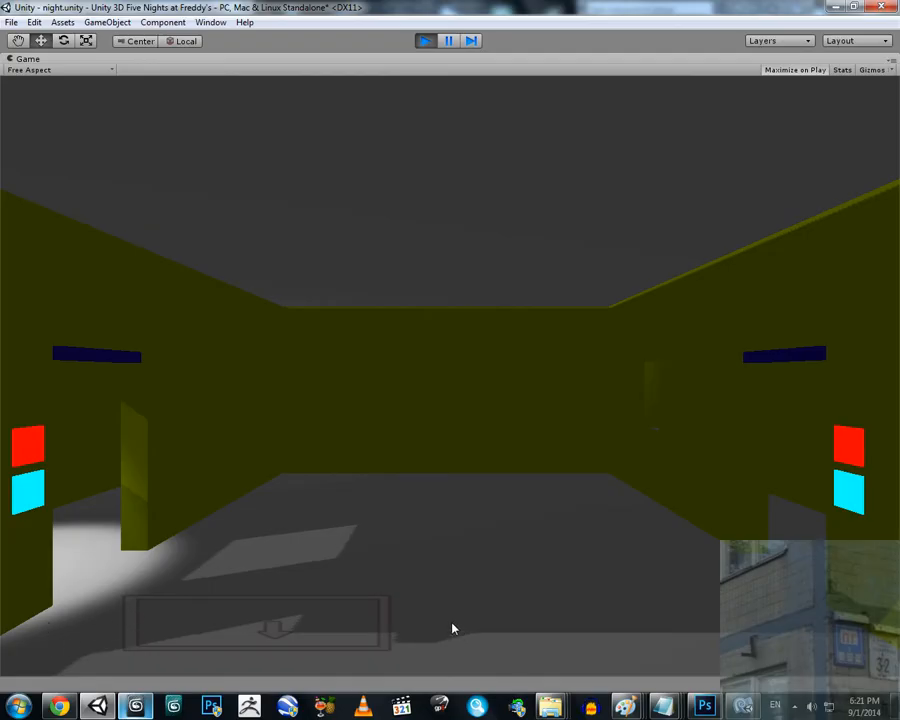
{"action": "mouse_move", "coordinate": [431, 632]}
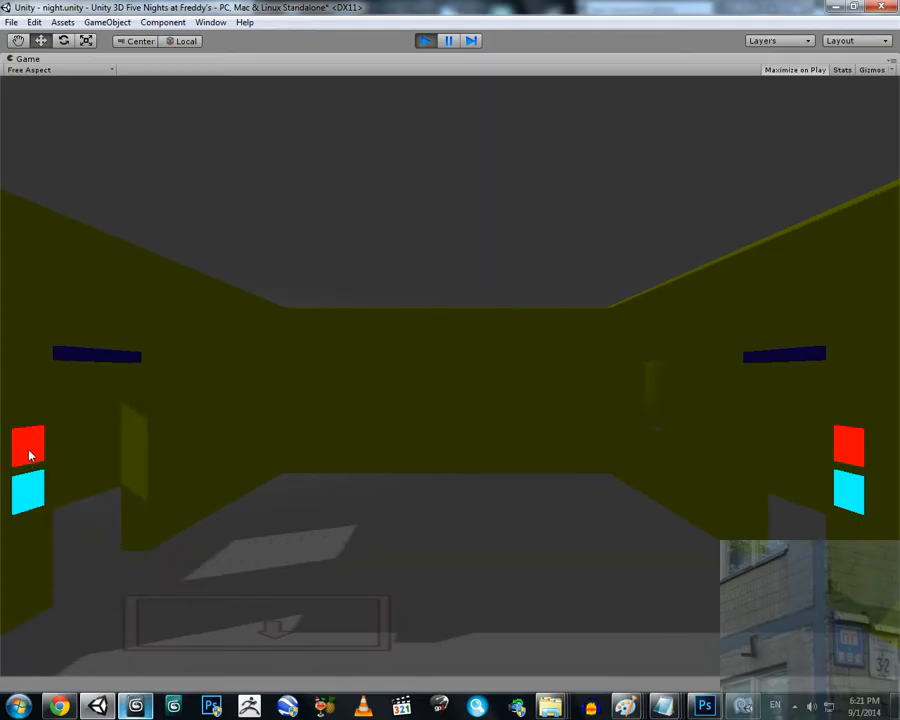
{"action": "mouse_move", "coordinate": [259, 634]}
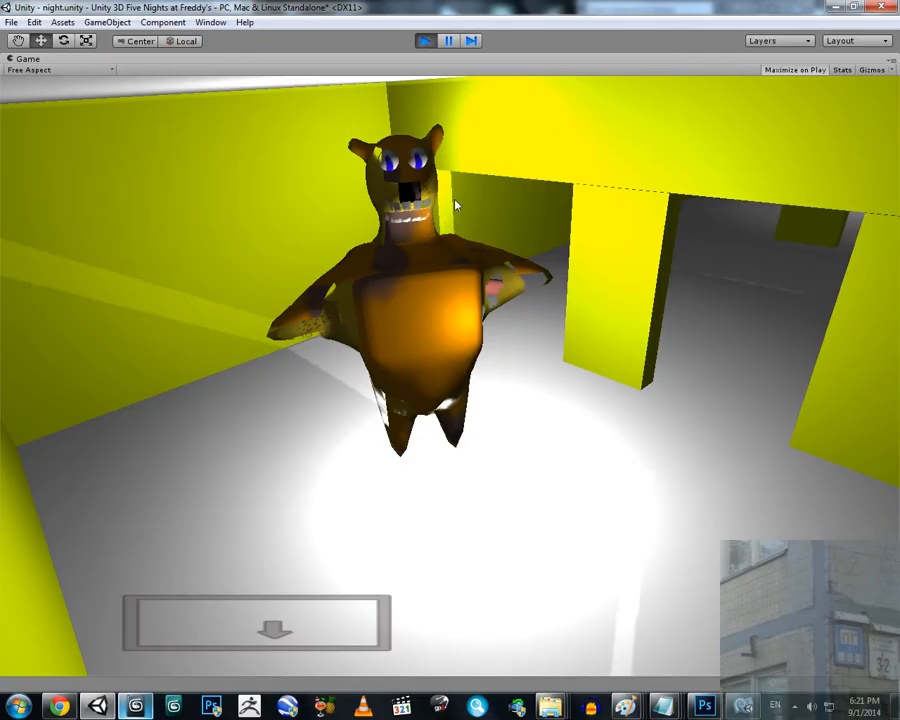
{"action": "mouse_move", "coordinate": [505, 265]}
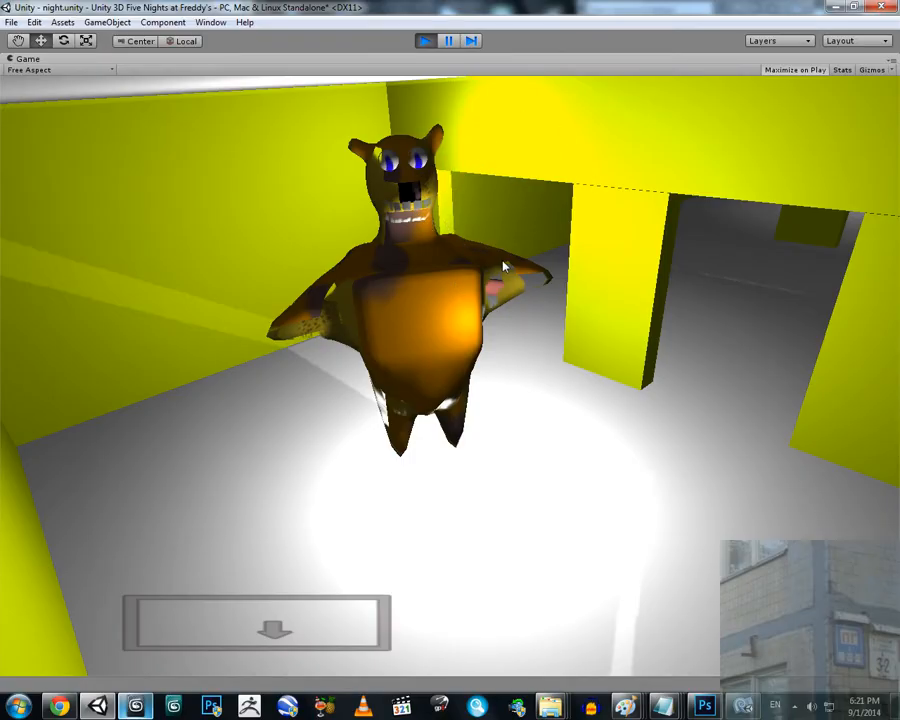
{"action": "mouse_move", "coordinate": [485, 310]}
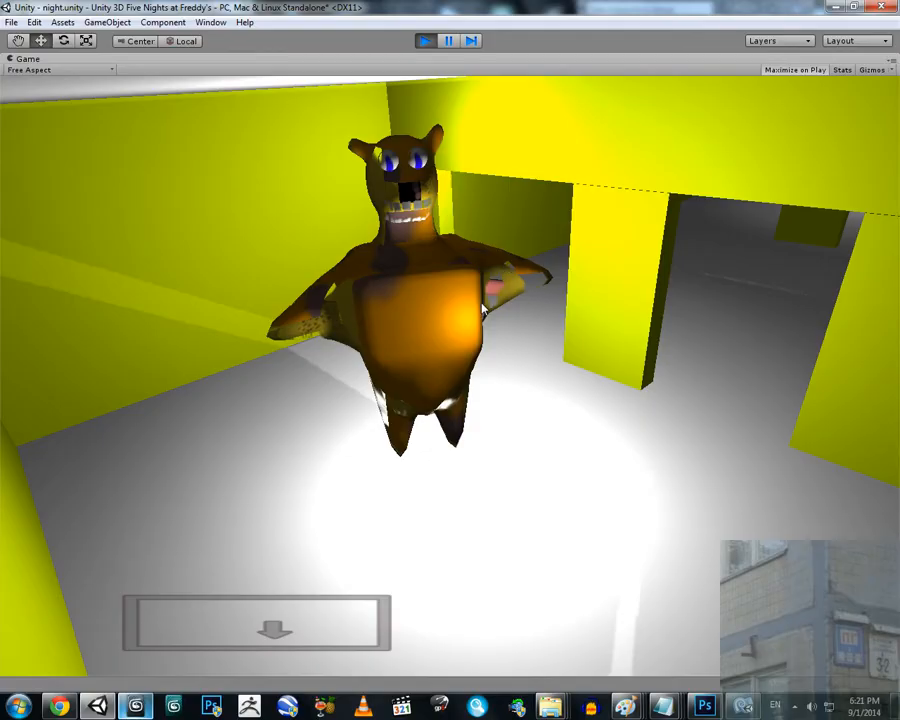
{"action": "mouse_move", "coordinate": [509, 298]}
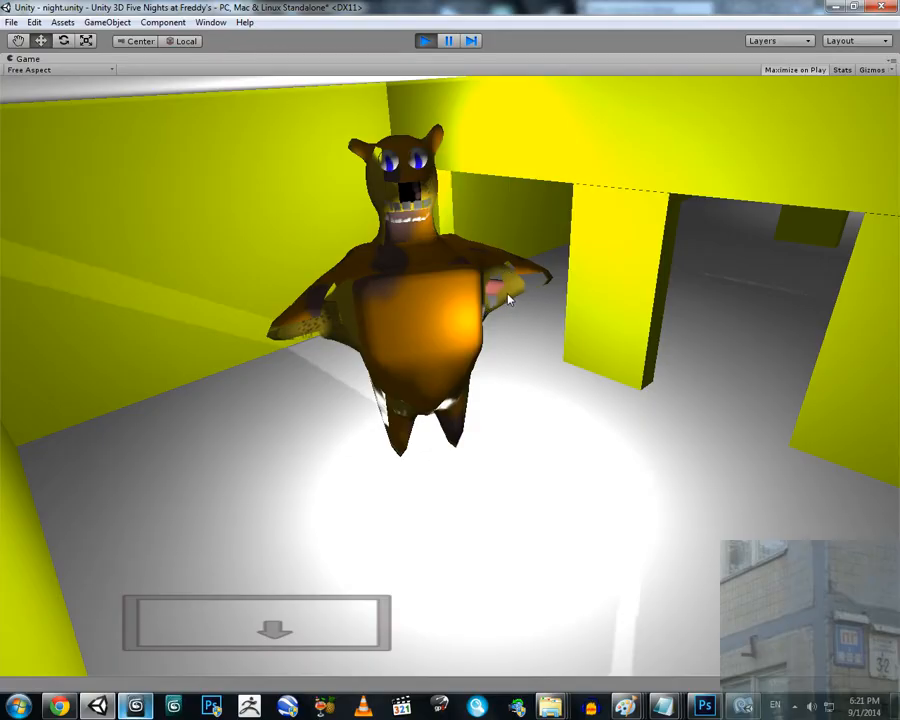
{"action": "mouse_move", "coordinate": [533, 290]}
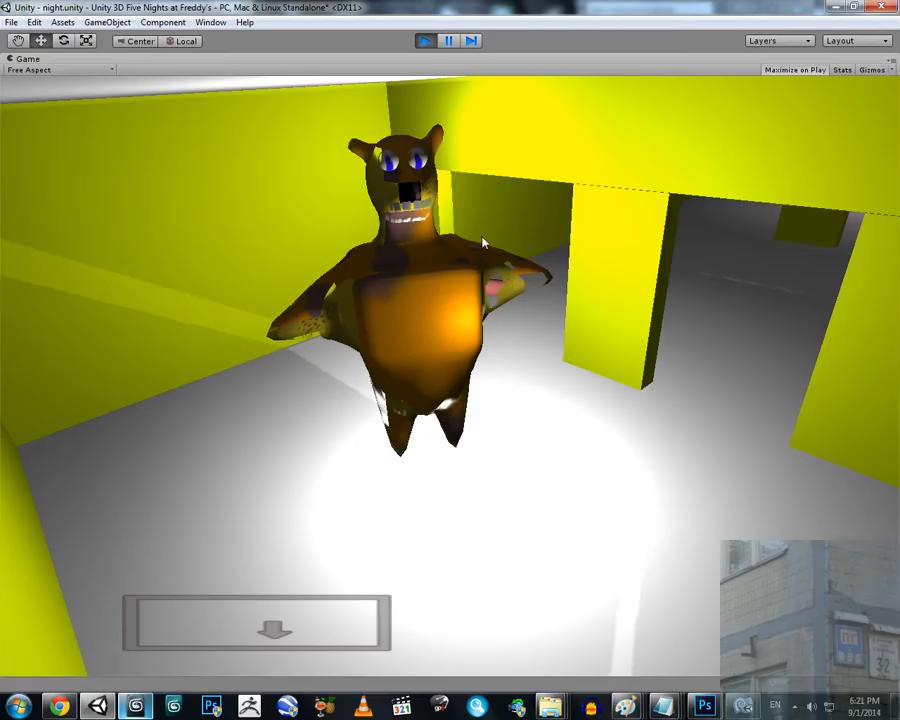
{"action": "mouse_move", "coordinate": [425, 210]}
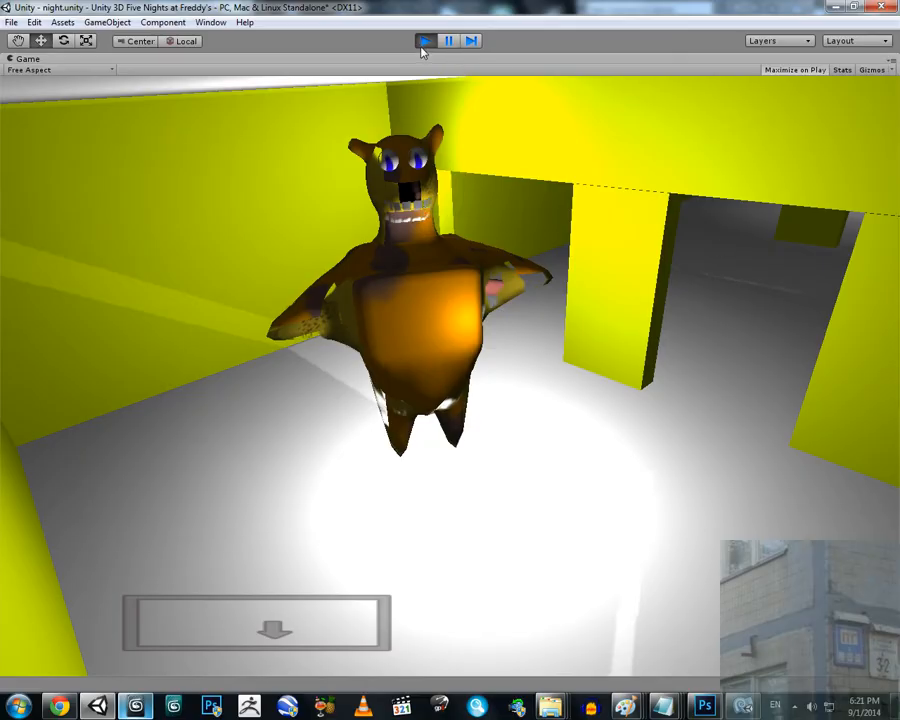
Stop play mode and bring up the Scene panel's context options.
{"action": "left_click", "coordinate": [424, 40]}
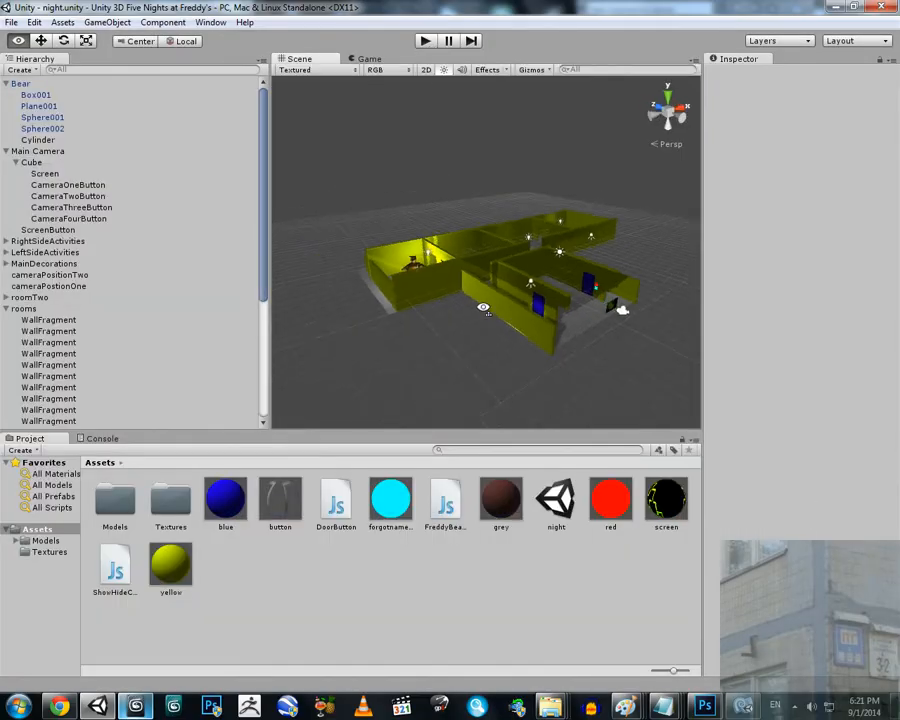
{"action": "scroll", "scroll_direction": "down", "scroll_amount": 3}
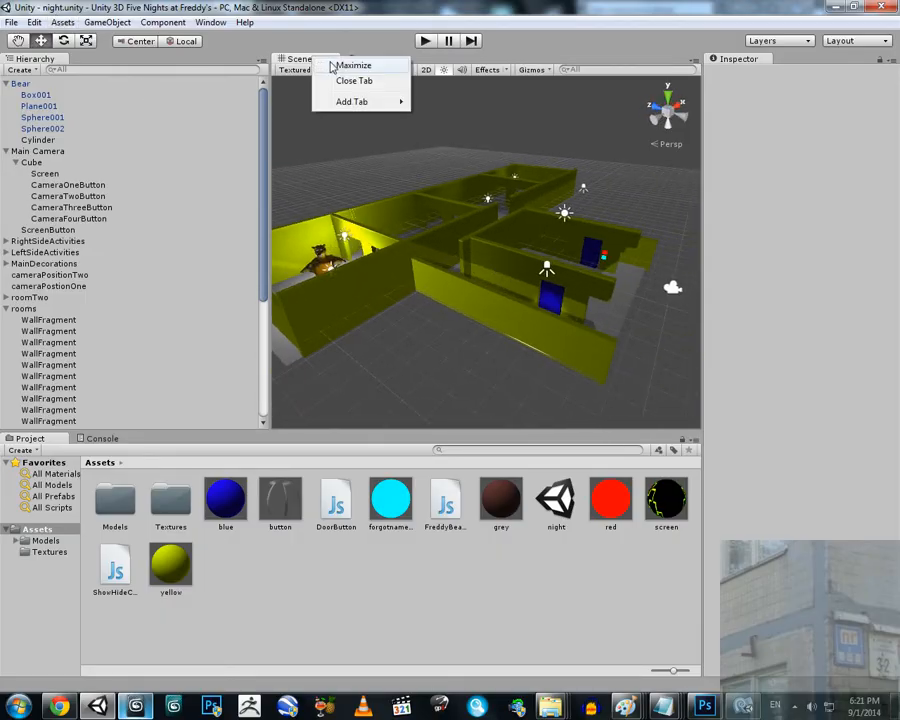
Maximize the Scene view, orbit around the blue door and buttons, then restore the layout.
{"action": "left_click", "coordinate": [353, 65]}
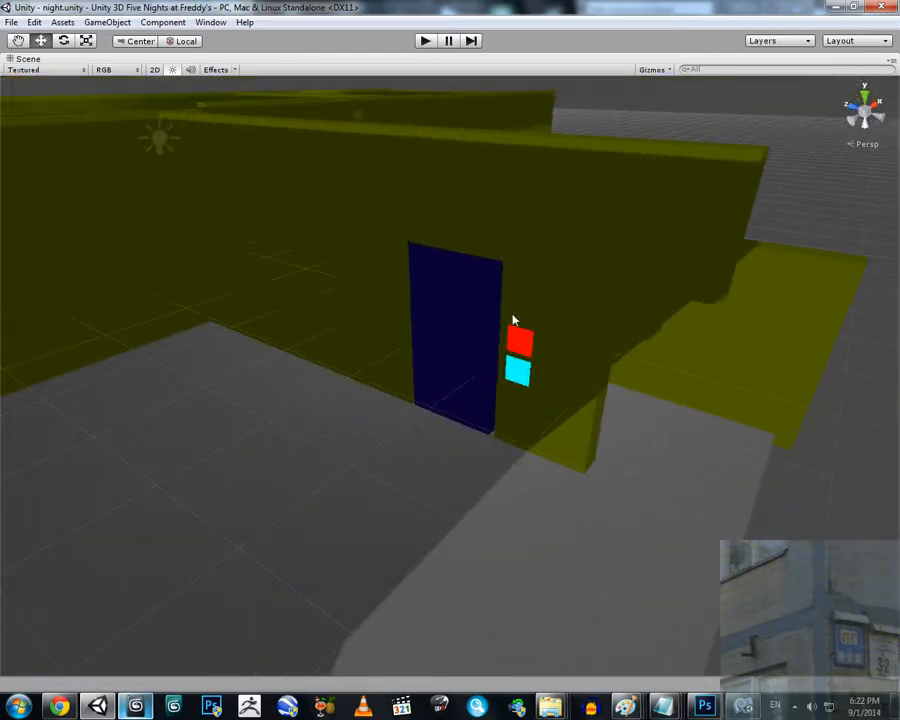
{"action": "left_click_drag", "start_coordinate": [510, 320], "coordinate": [228, 425]}
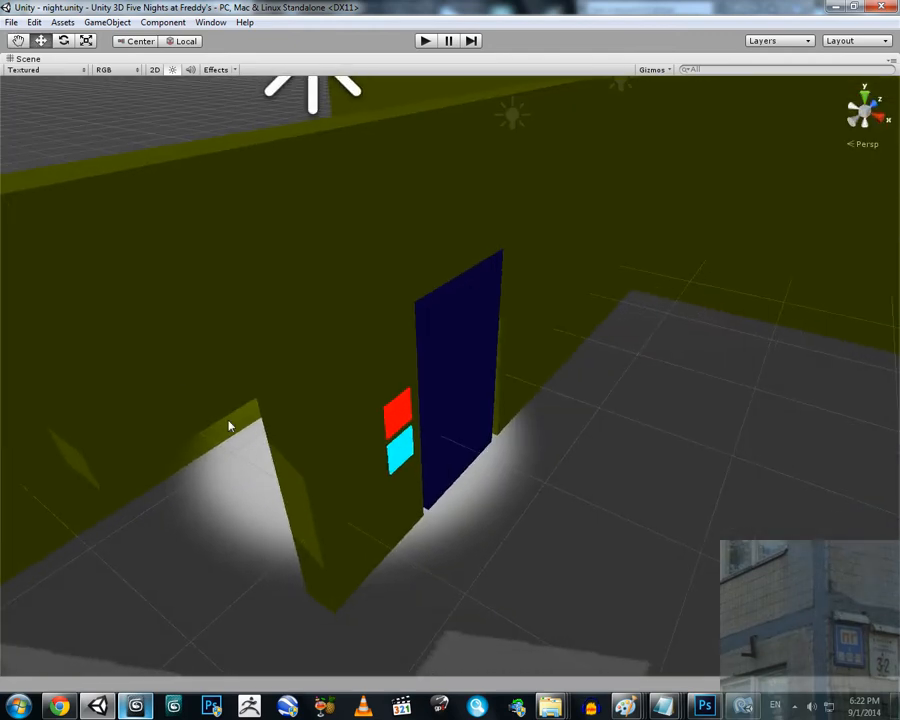
{"action": "left_click", "coordinate": [397, 435]}
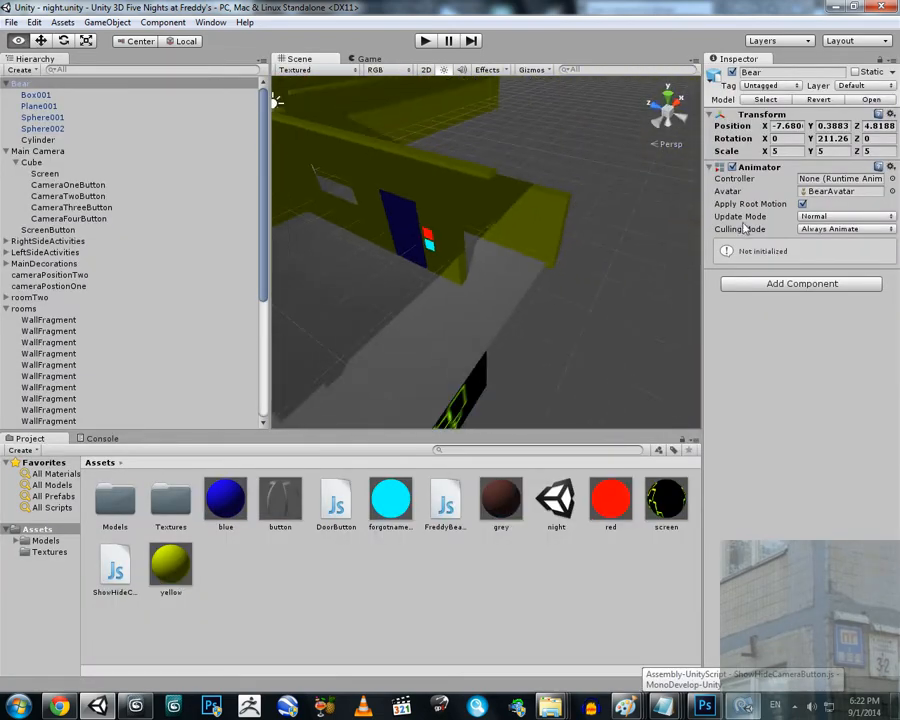
{"action": "left_click", "coordinate": [40, 150]}
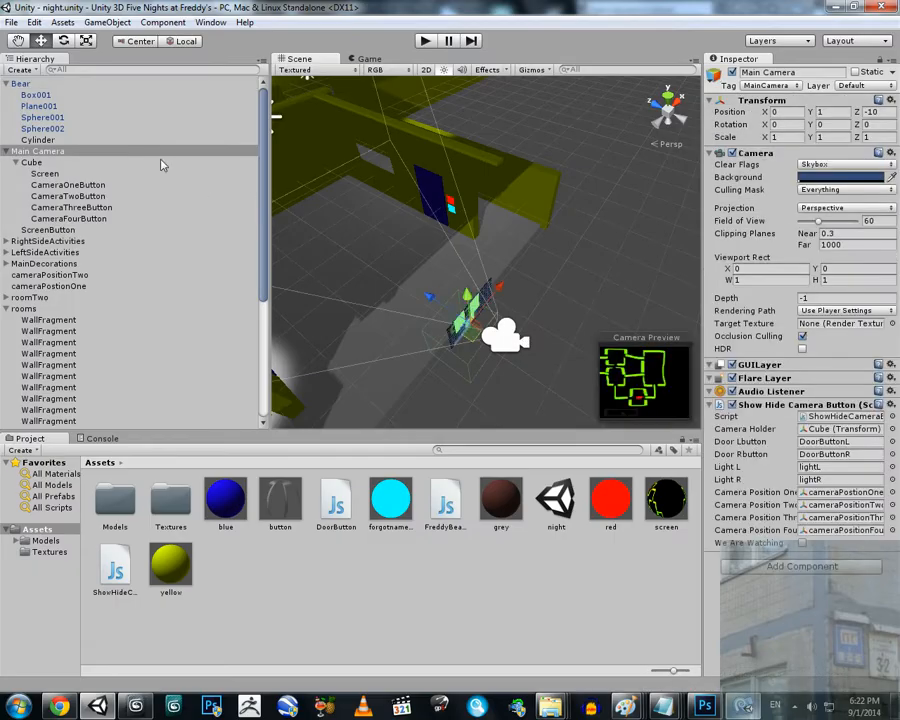
{"action": "left_click", "coordinate": [40, 150]}
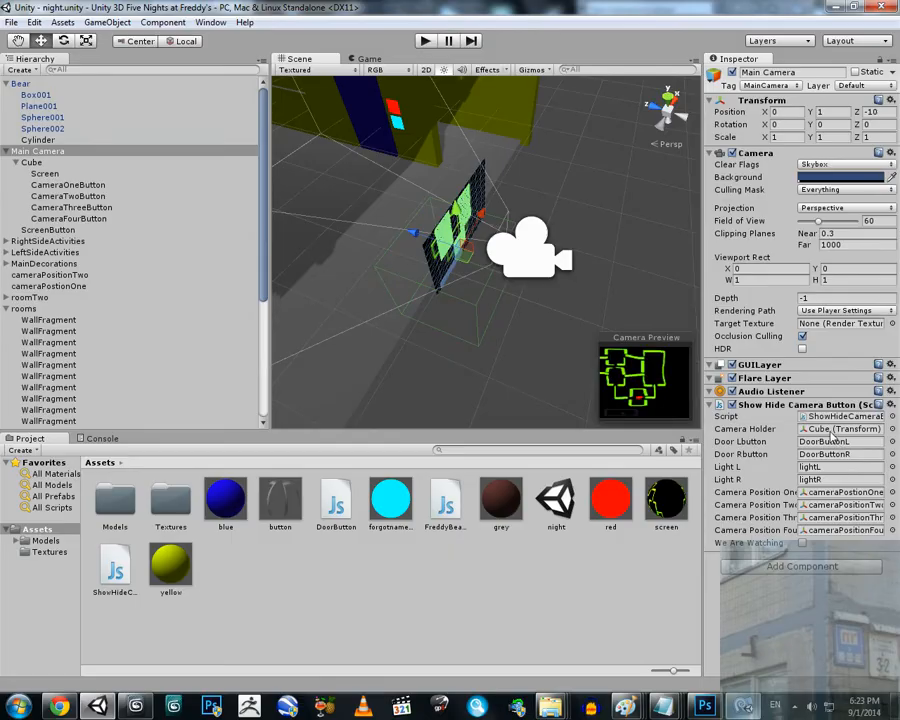
{"action": "mouse_move", "coordinate": [165, 191]}
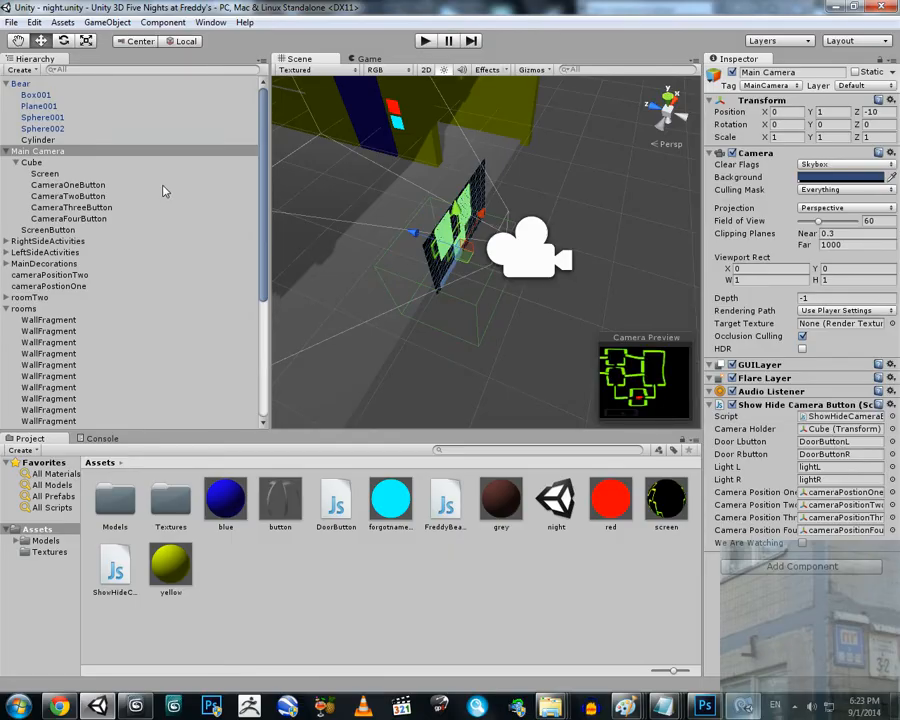
{"action": "left_click", "coordinate": [31, 162]}
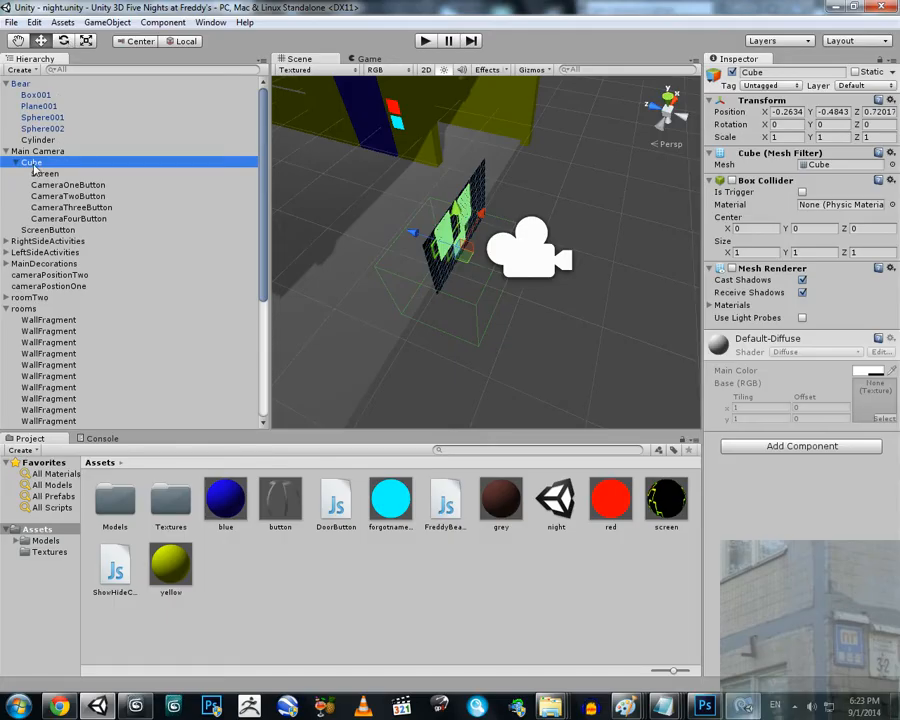
{"action": "mouse_move", "coordinate": [60, 183]}
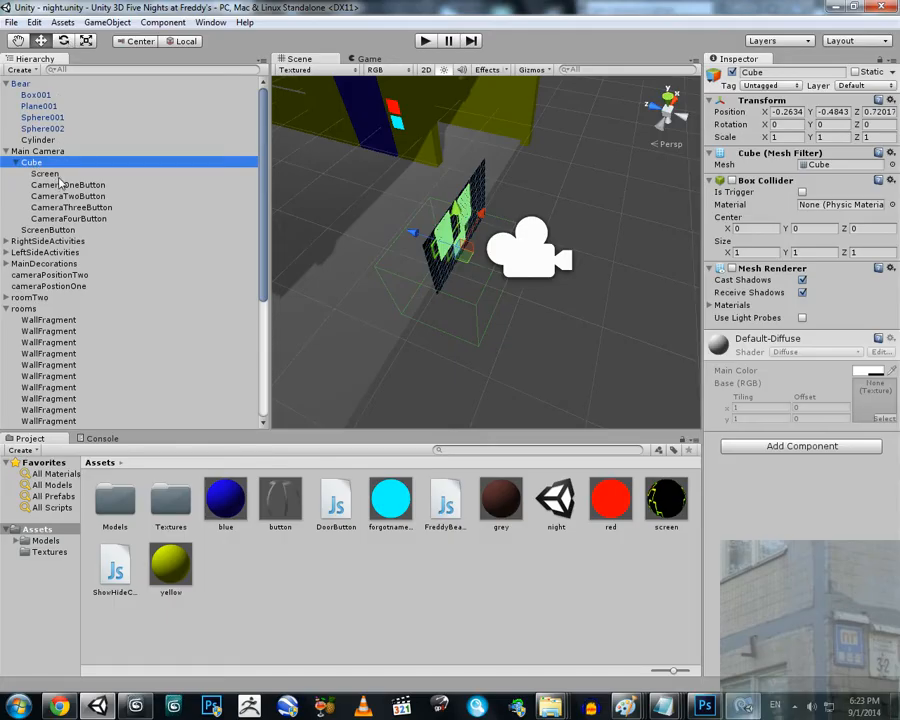
{"action": "left_click", "coordinate": [68, 185]}
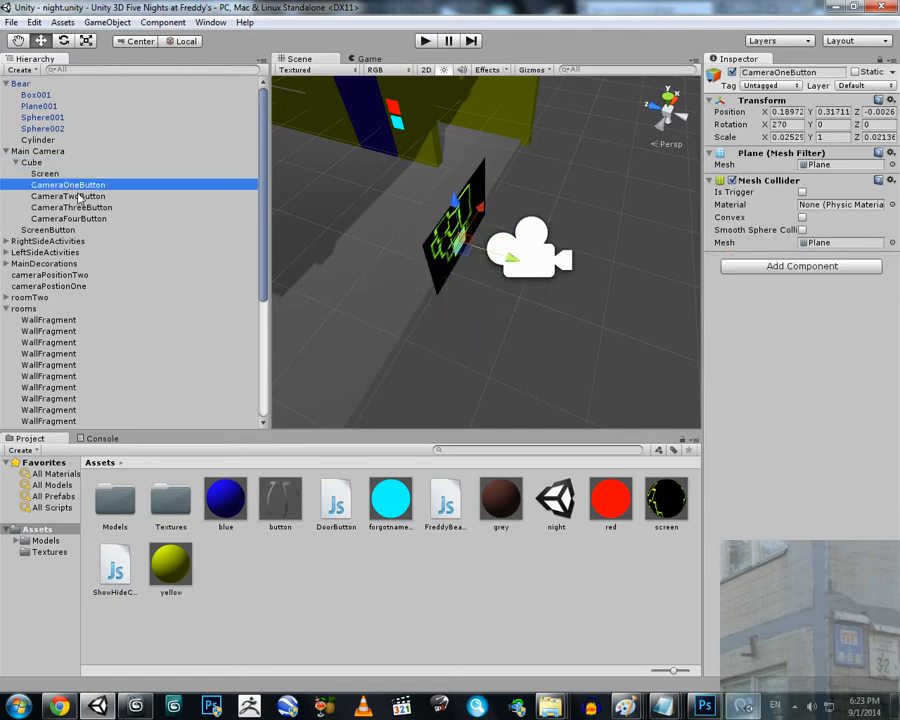
{"action": "left_click", "coordinate": [67, 196]}
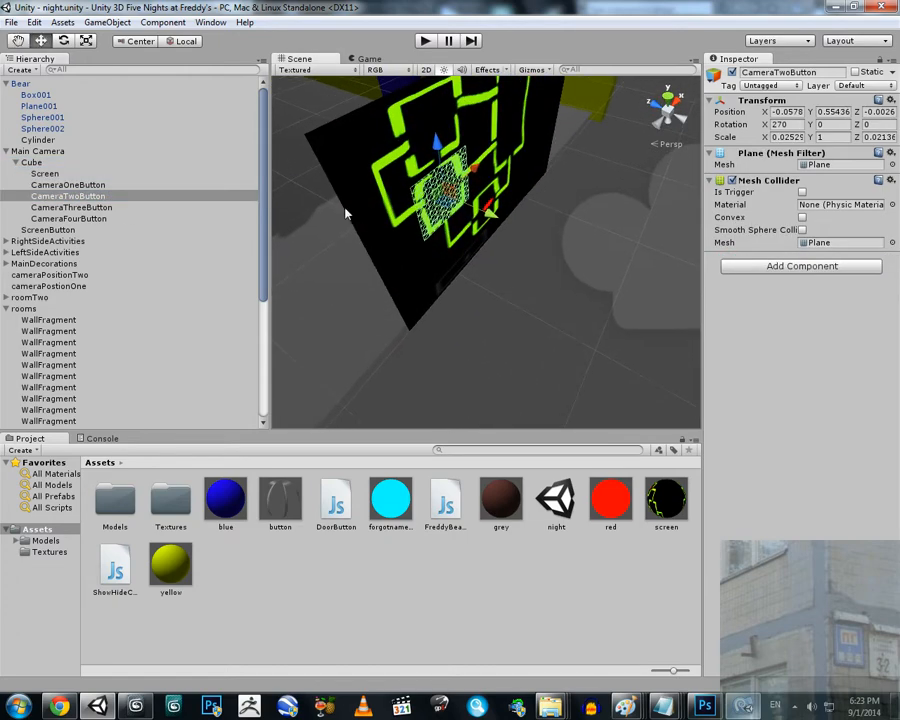
{"action": "left_click", "coordinate": [72, 207]}
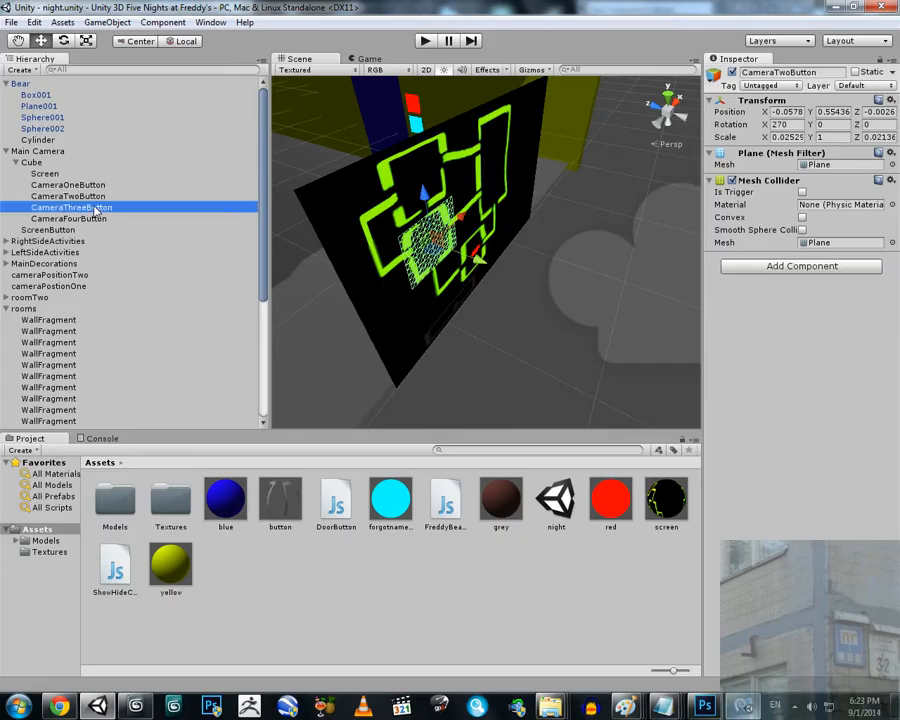
{"action": "left_click", "coordinate": [69, 218]}
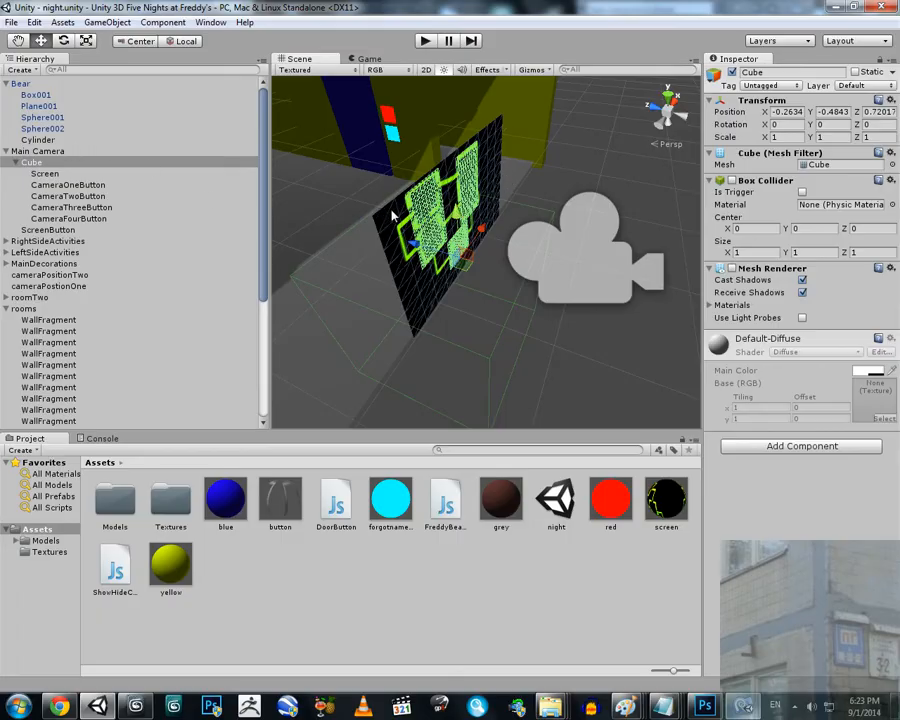
{"action": "left_click", "coordinate": [45, 173]}
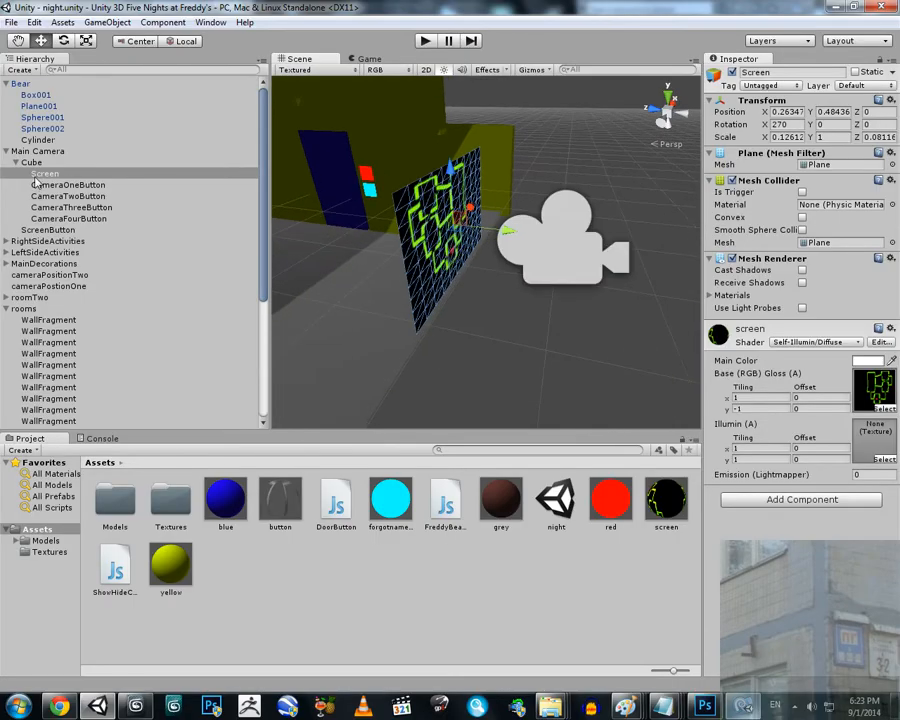
{"action": "left_click", "coordinate": [32, 162]}
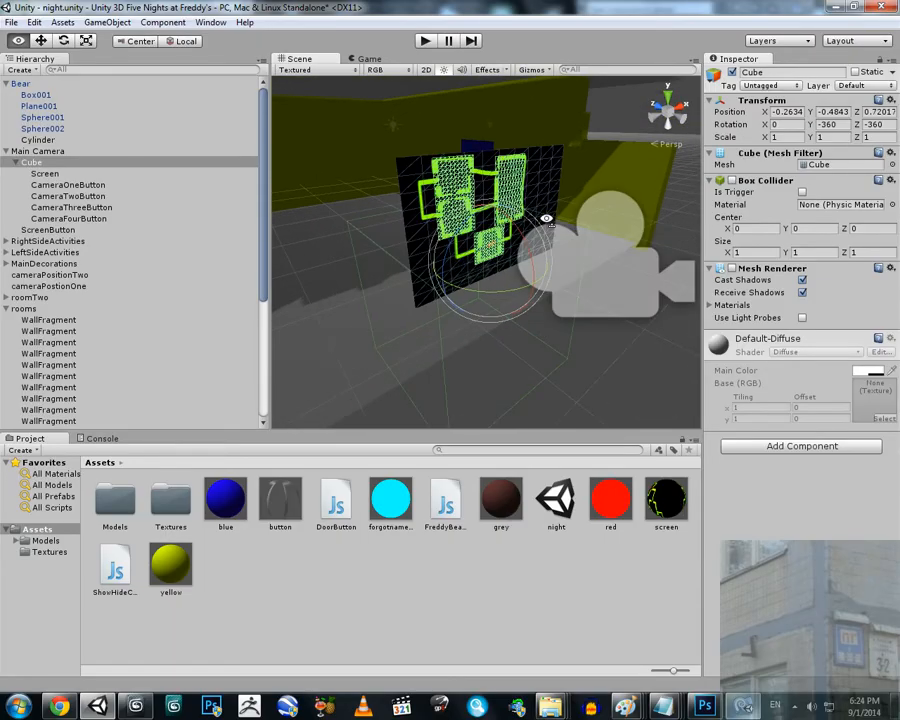
{"action": "mouse_move", "coordinate": [789, 185]}
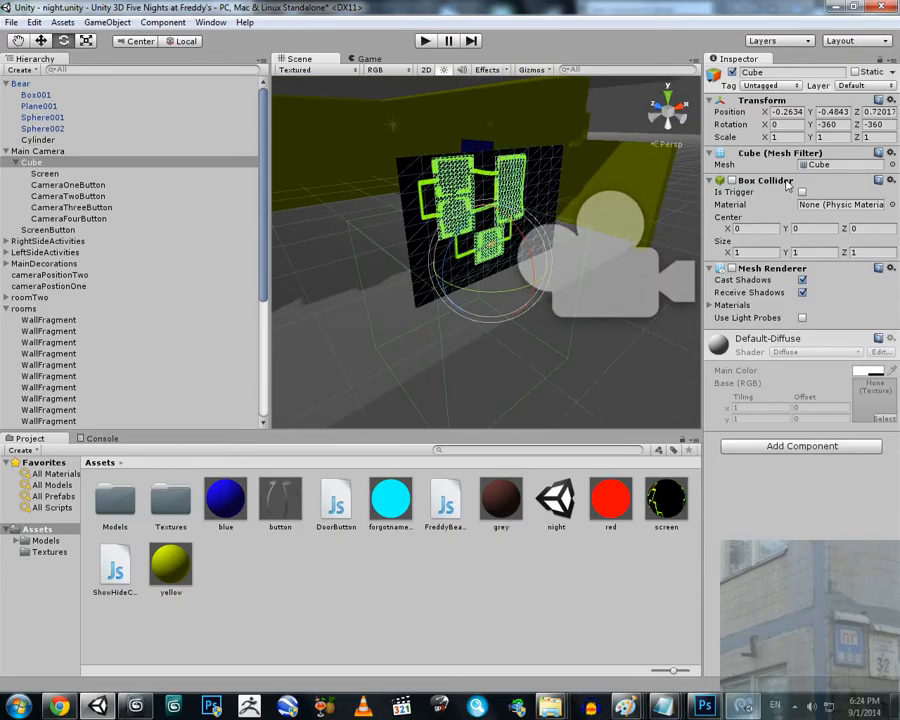
{"action": "mouse_move", "coordinate": [758, 190]}
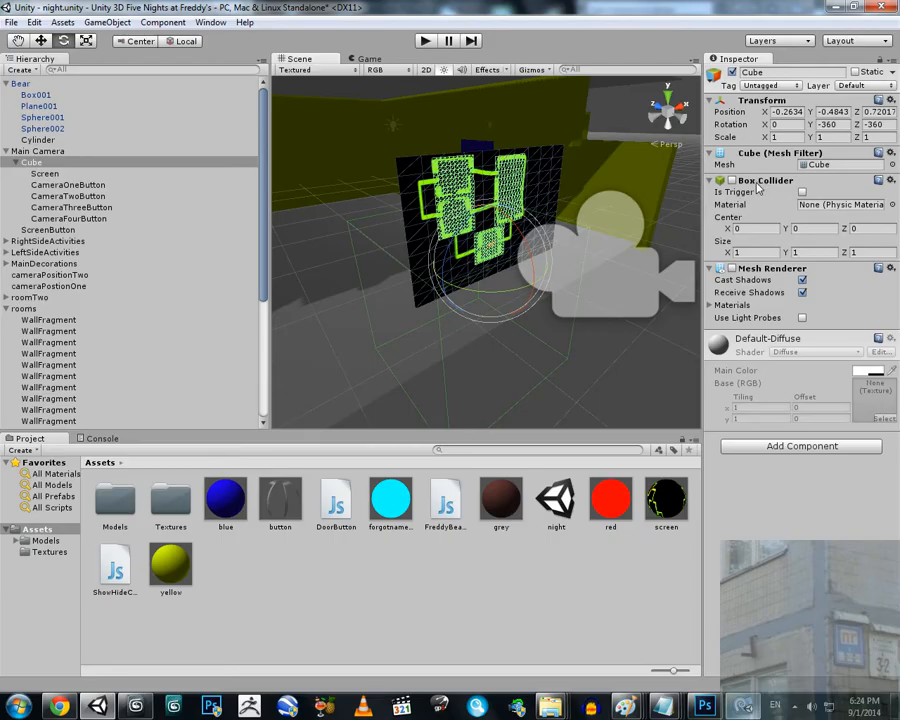
{"action": "mouse_move", "coordinate": [760, 186]}
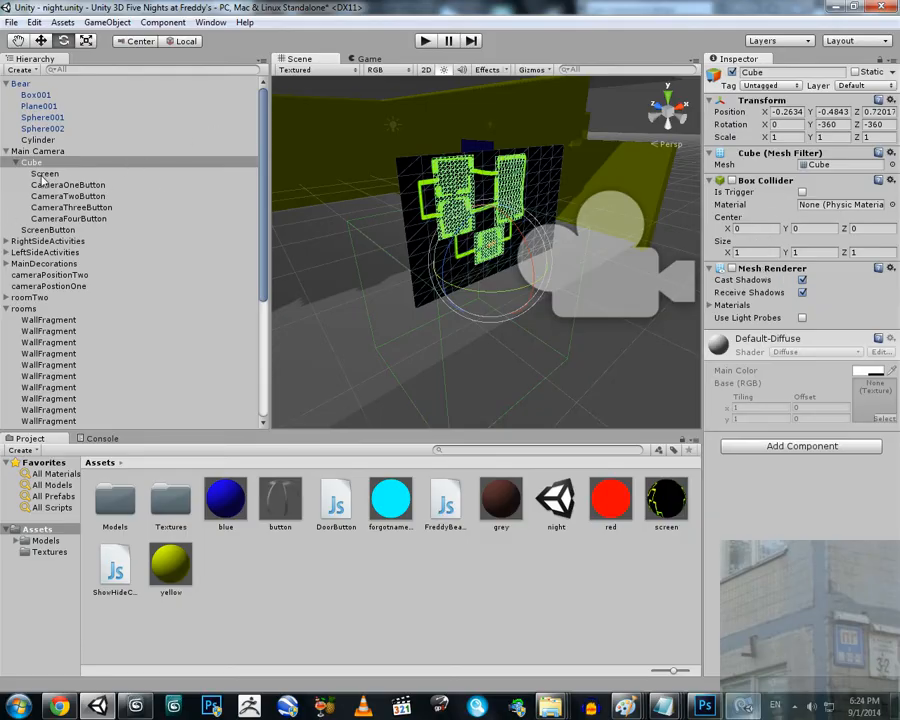
{"action": "left_click", "coordinate": [70, 218]}
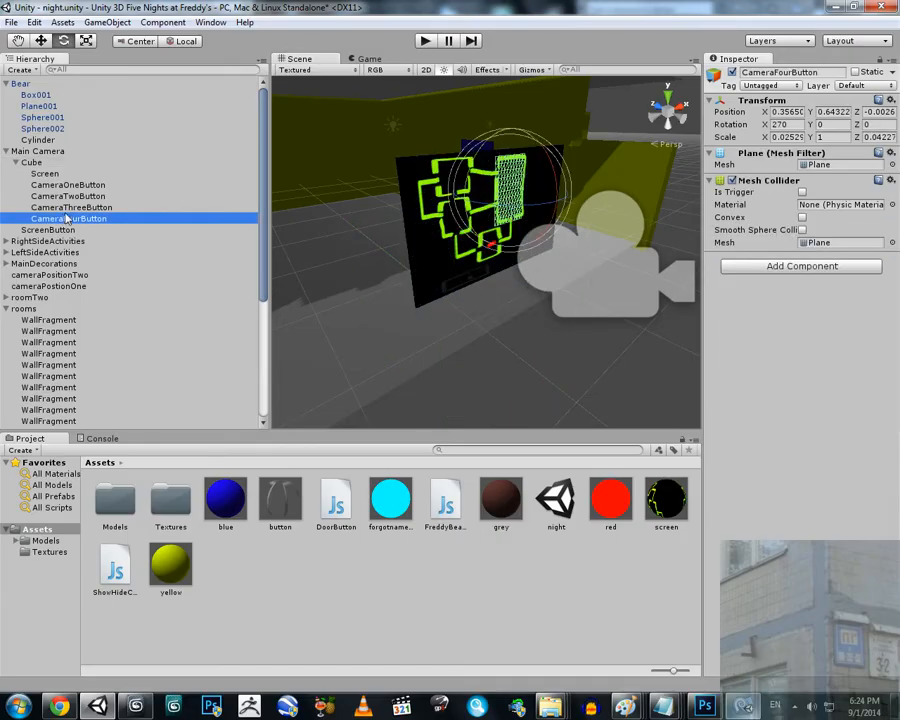
{"action": "left_click", "coordinate": [69, 196]}
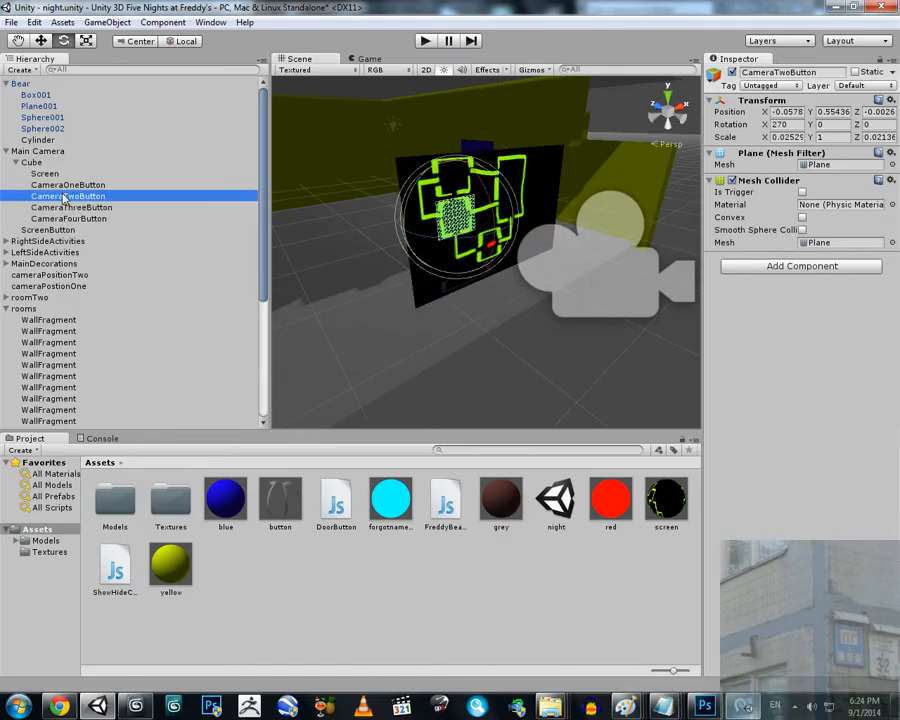
{"action": "left_click", "coordinate": [44, 173]}
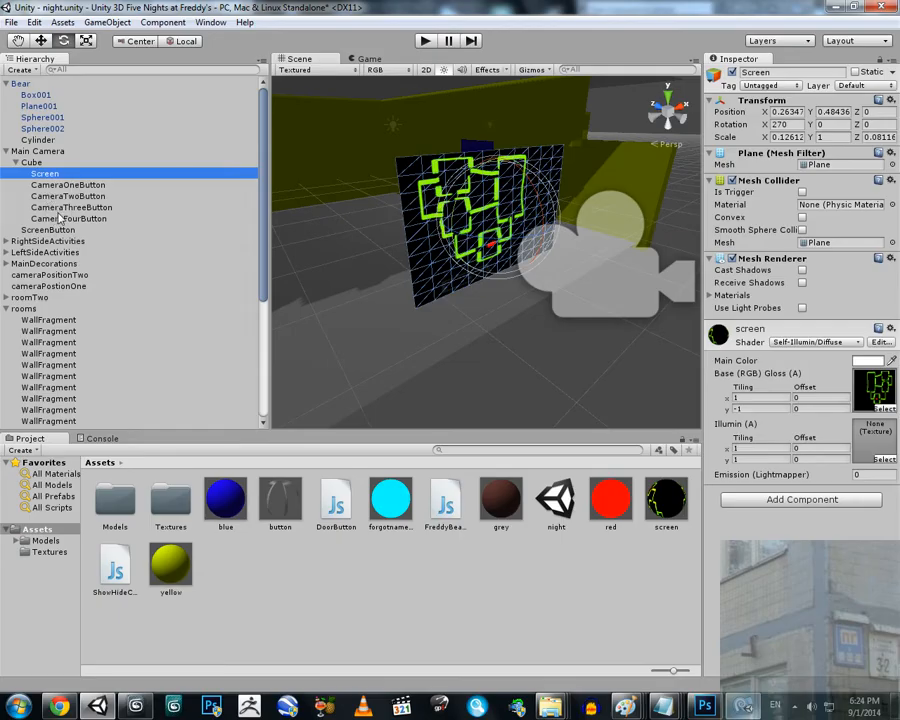
{"action": "left_click", "coordinate": [31, 162]}
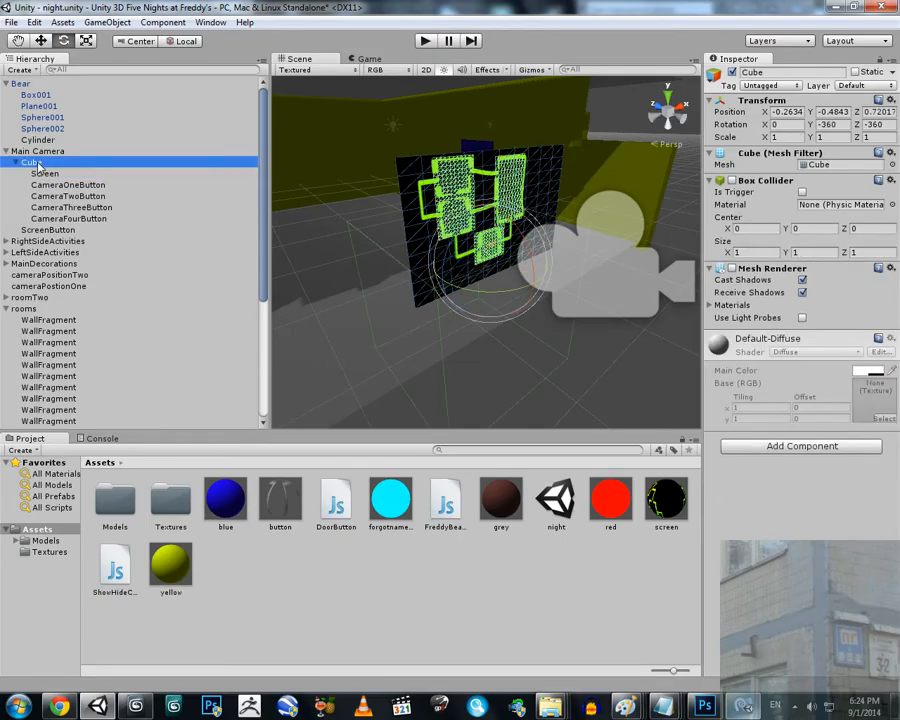
{"action": "left_click", "coordinate": [40, 150]}
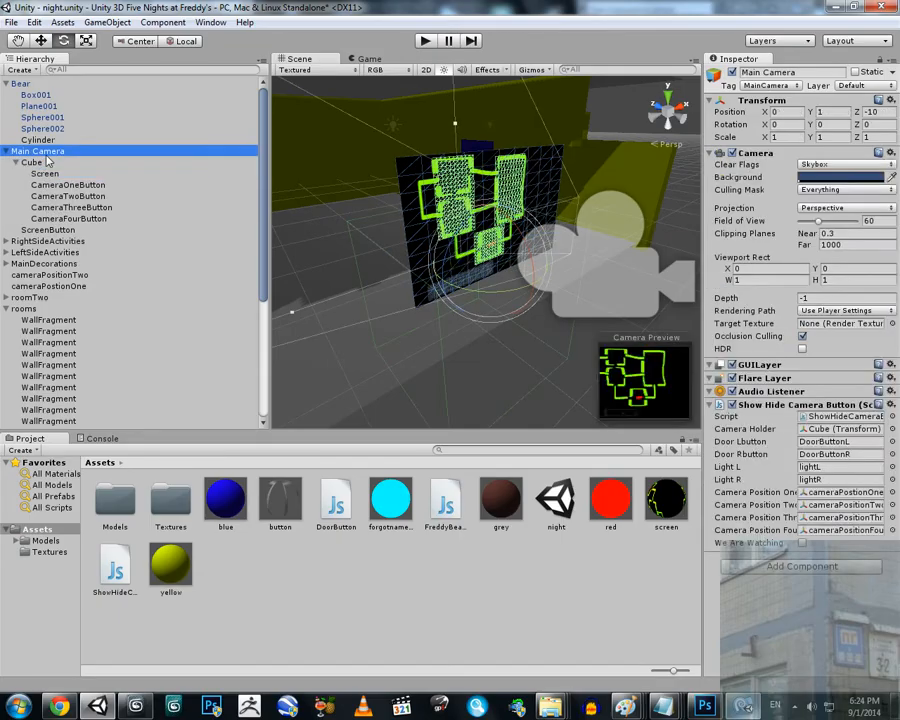
{"action": "mouse_move", "coordinate": [780, 413]}
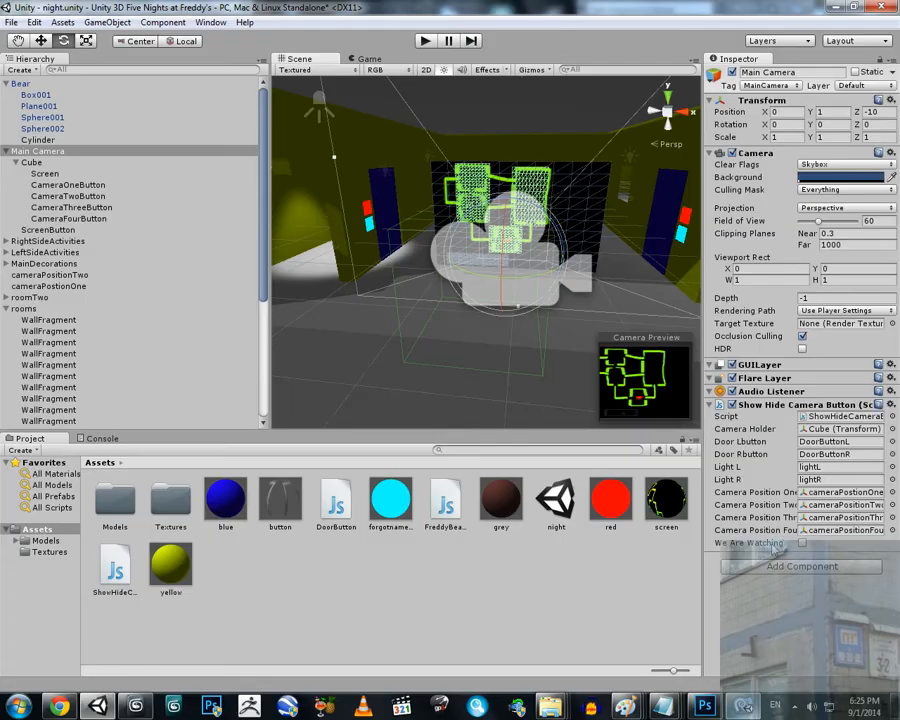
{"action": "mouse_move", "coordinate": [808, 550]}
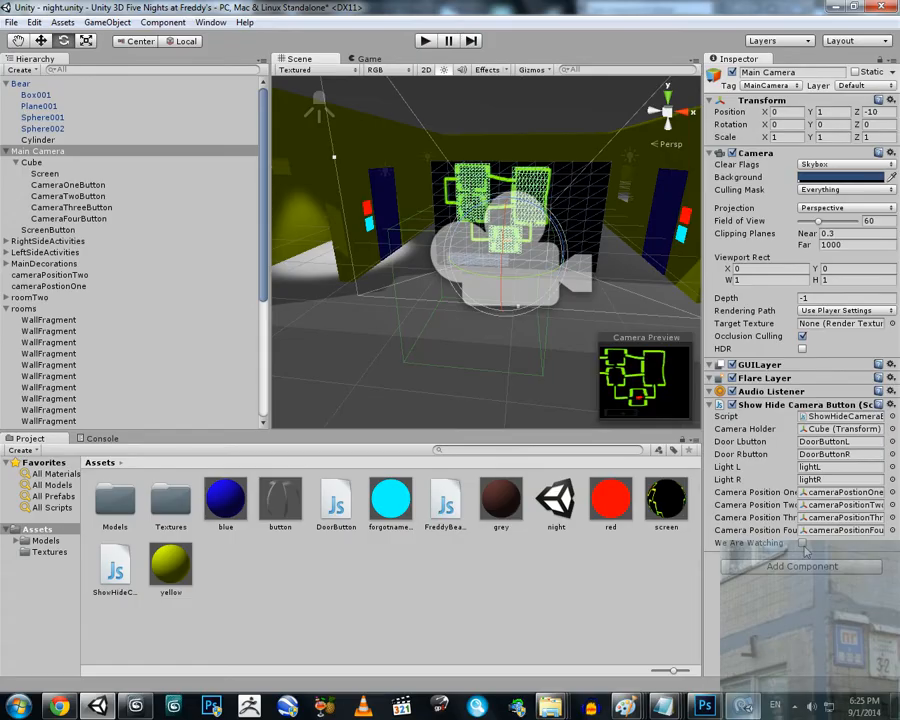
{"action": "mouse_move", "coordinate": [610, 375]}
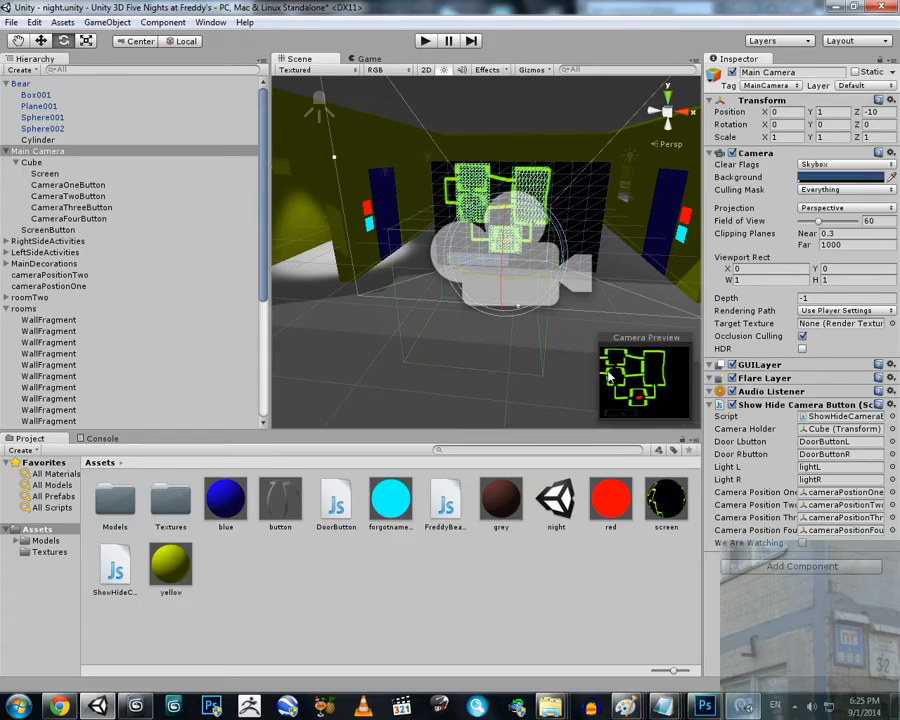
{"action": "mouse_move", "coordinate": [460, 258]}
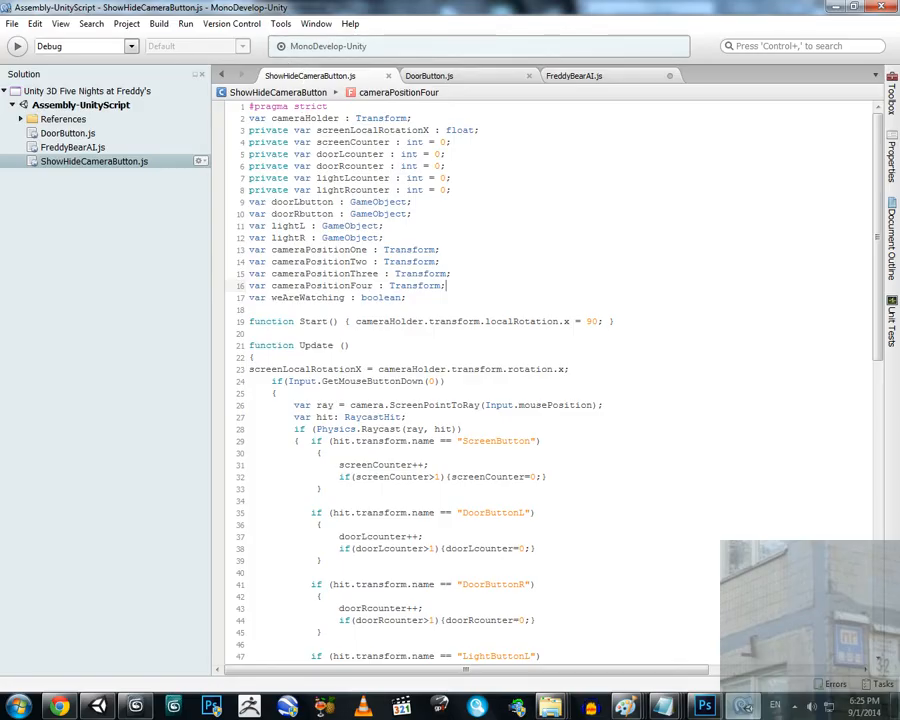
{"action": "left_click", "coordinate": [385, 190]}
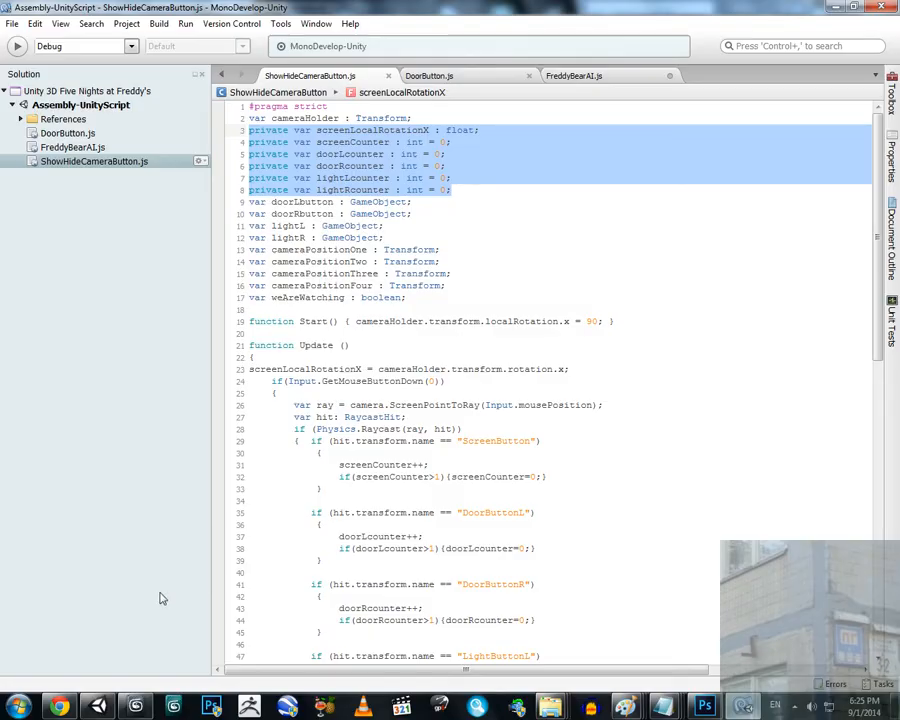
{"action": "mouse_move", "coordinate": [113, 690]}
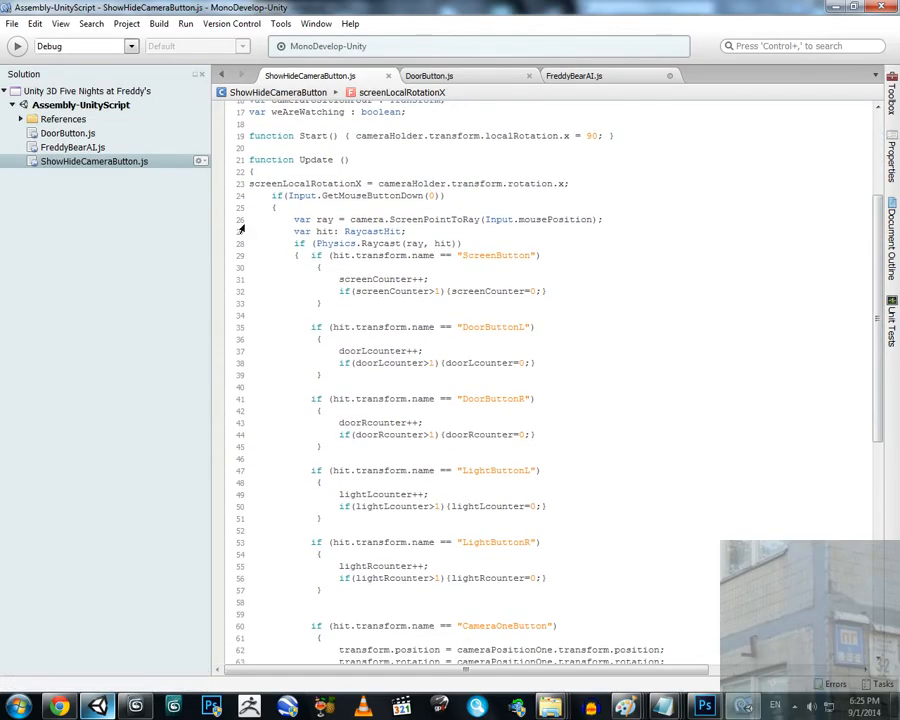
{"action": "scroll", "scroll_direction": "down", "scroll_amount": 3}
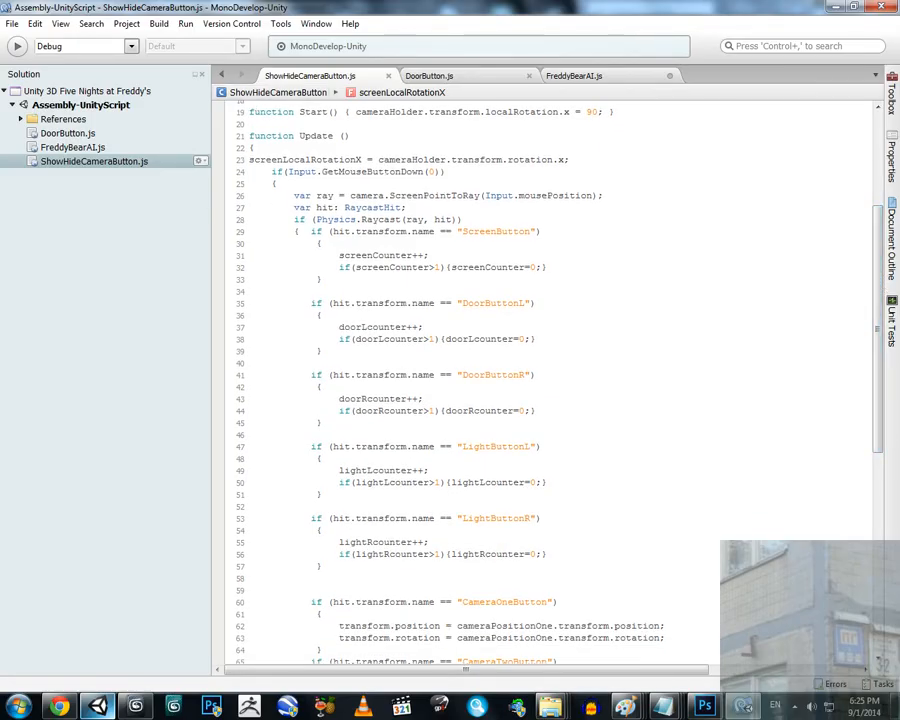
{"action": "double_click", "coordinate": [358, 172]}
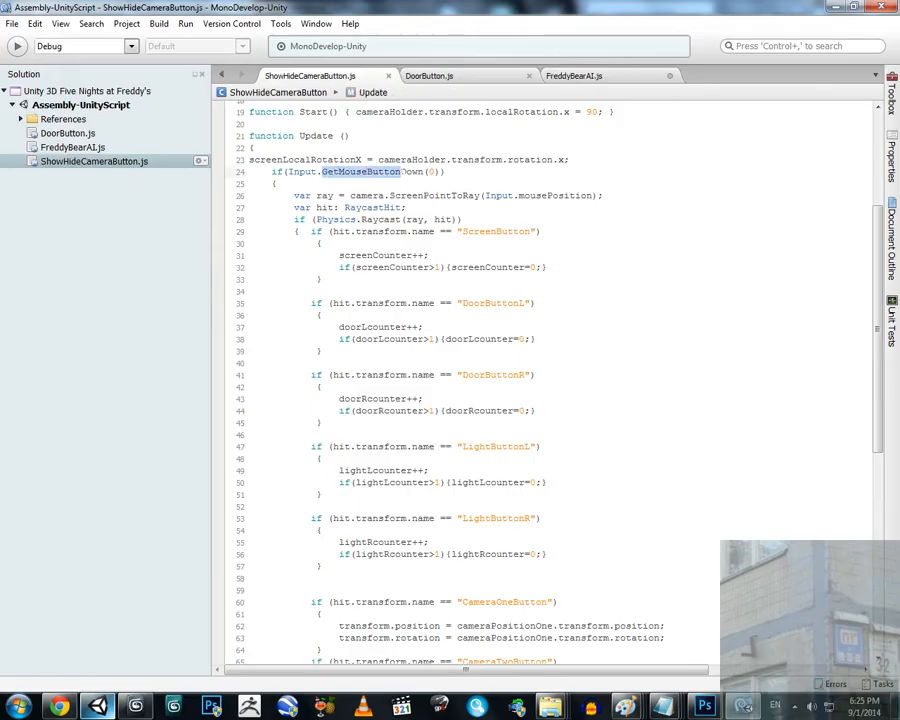
{"action": "type", "text": "Down"}
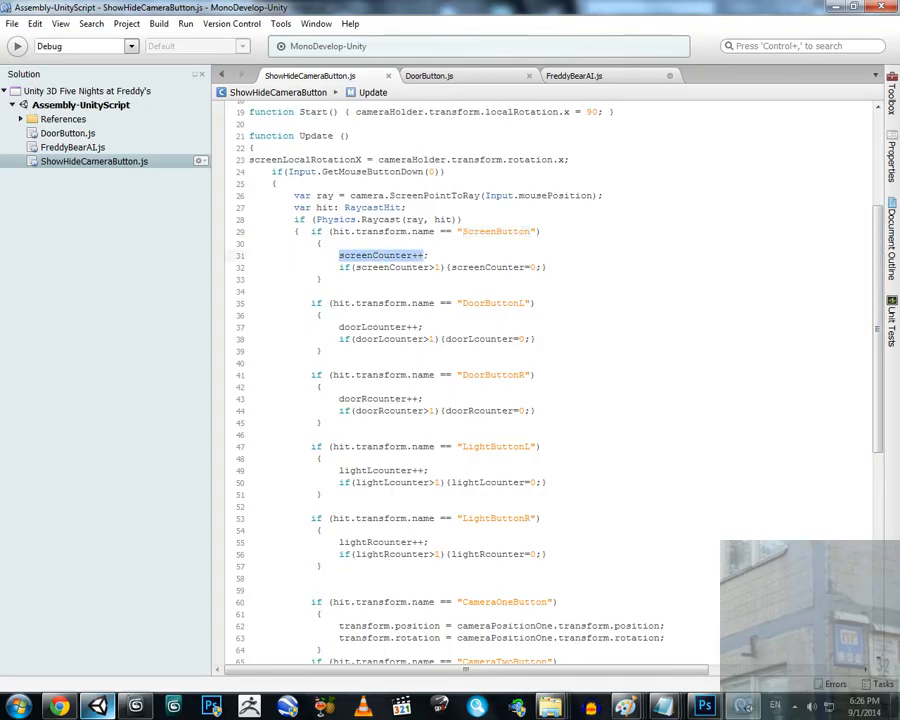
{"action": "scroll", "scroll_direction": "down", "scroll_amount": 3}
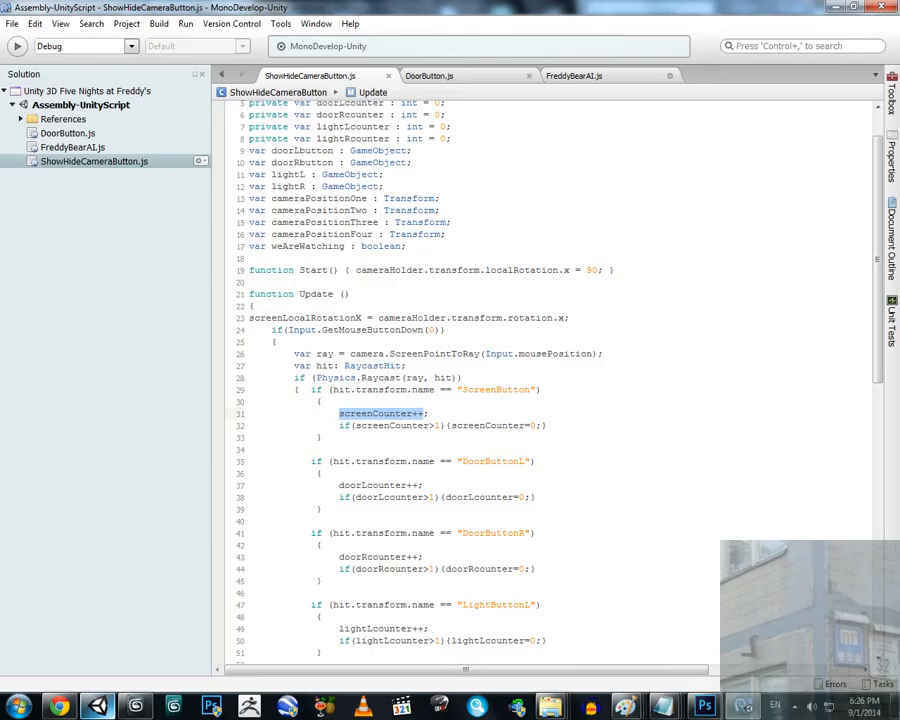
{"action": "scroll", "scroll_direction": "down", "scroll_amount": 3}
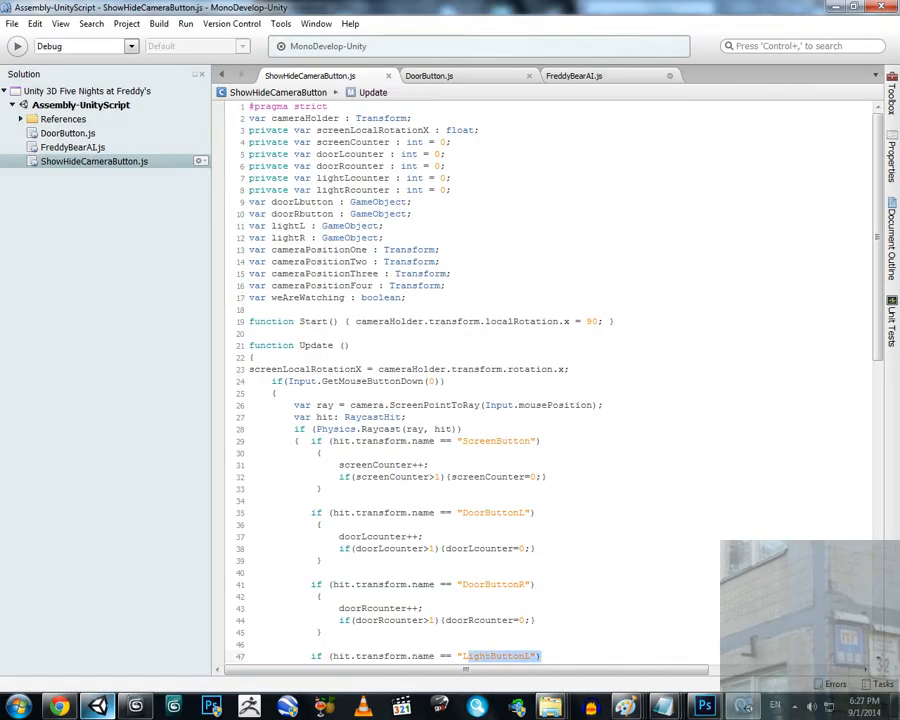
{"action": "scroll", "scroll_direction": "down", "scroll_amount": 3}
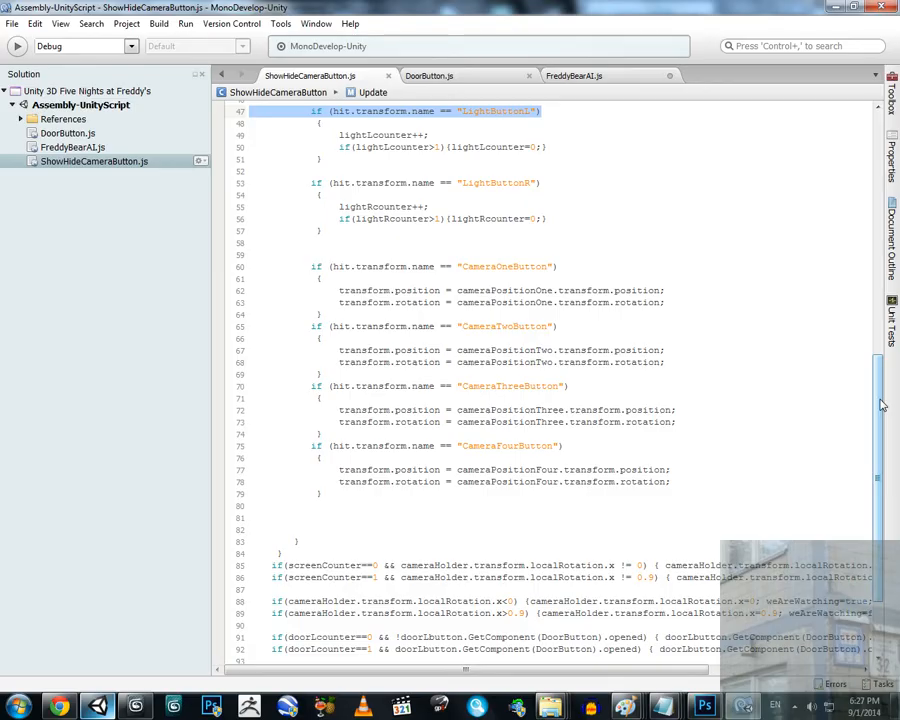
{"action": "scroll", "scroll_direction": "down", "scroll_amount": 3}
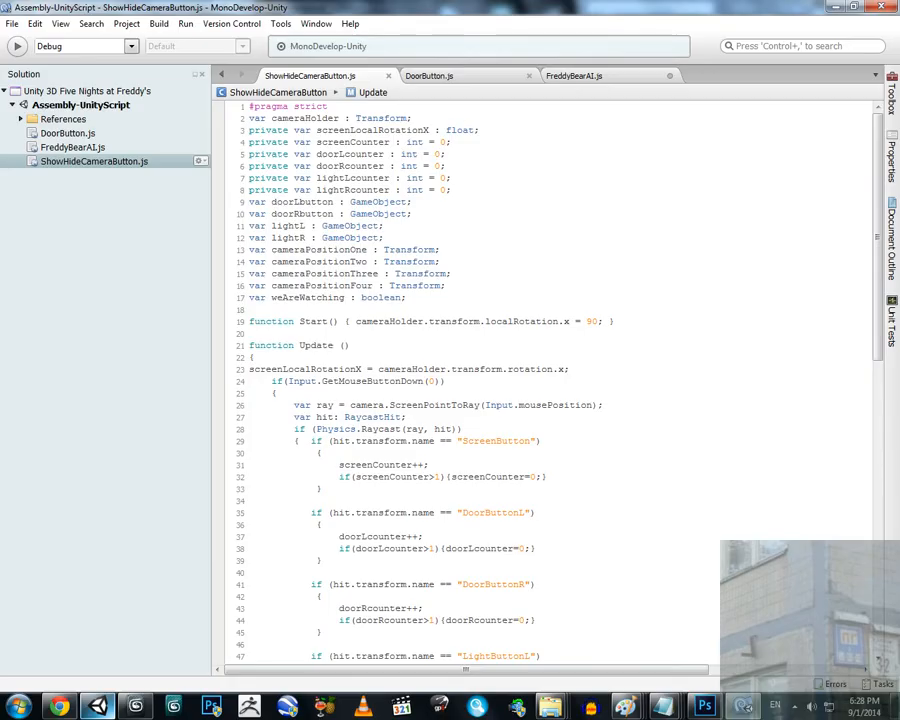
{"action": "scroll", "scroll_direction": "down", "scroll_amount": 3}
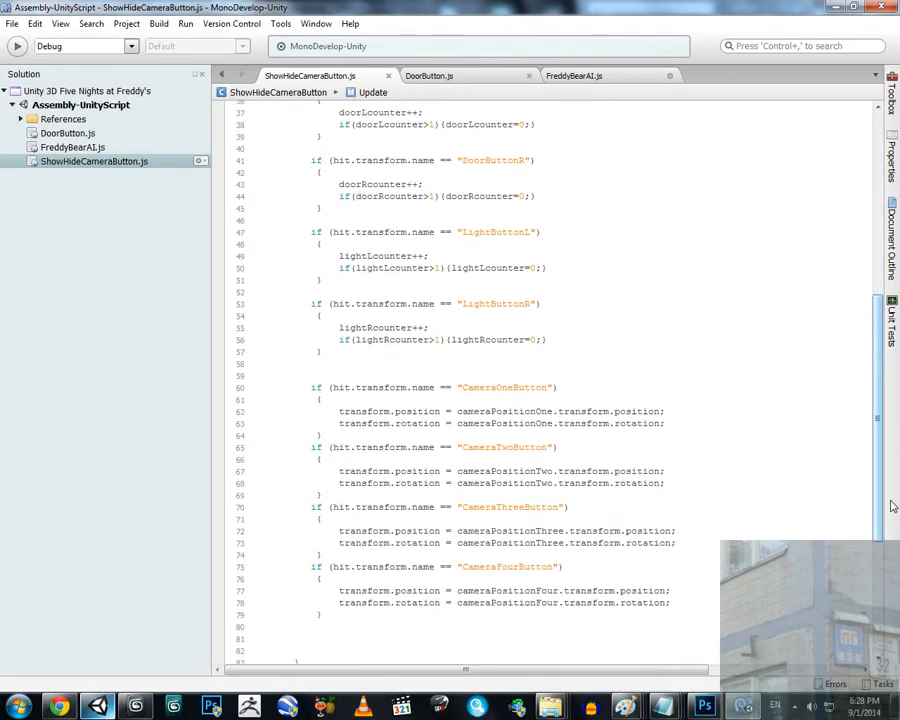
{"action": "scroll", "scroll_direction": "down", "scroll_amount": 3}
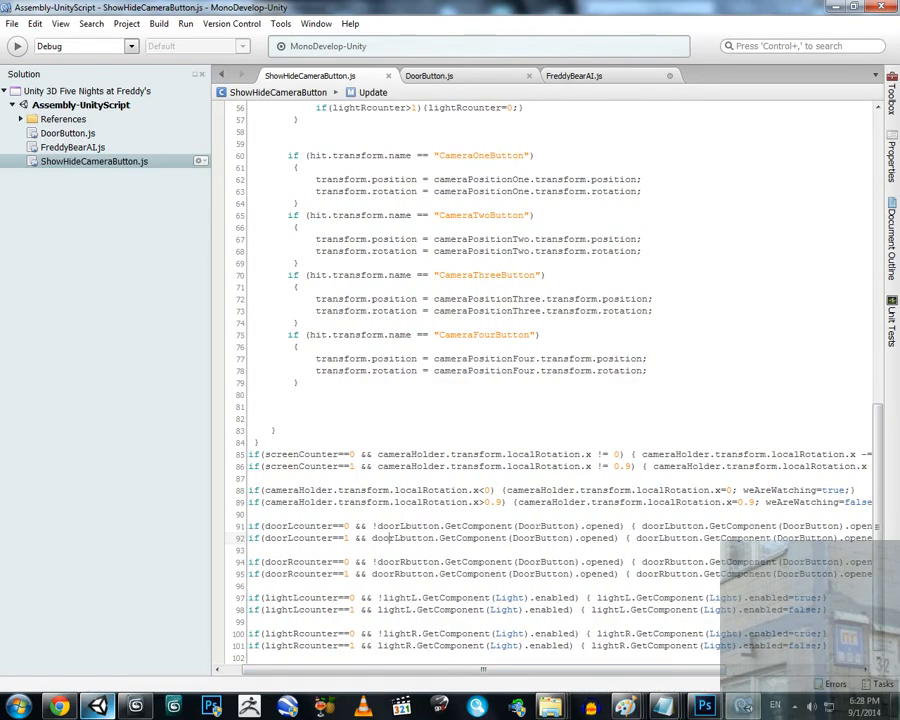
{"action": "double_click", "coordinate": [600, 526]}
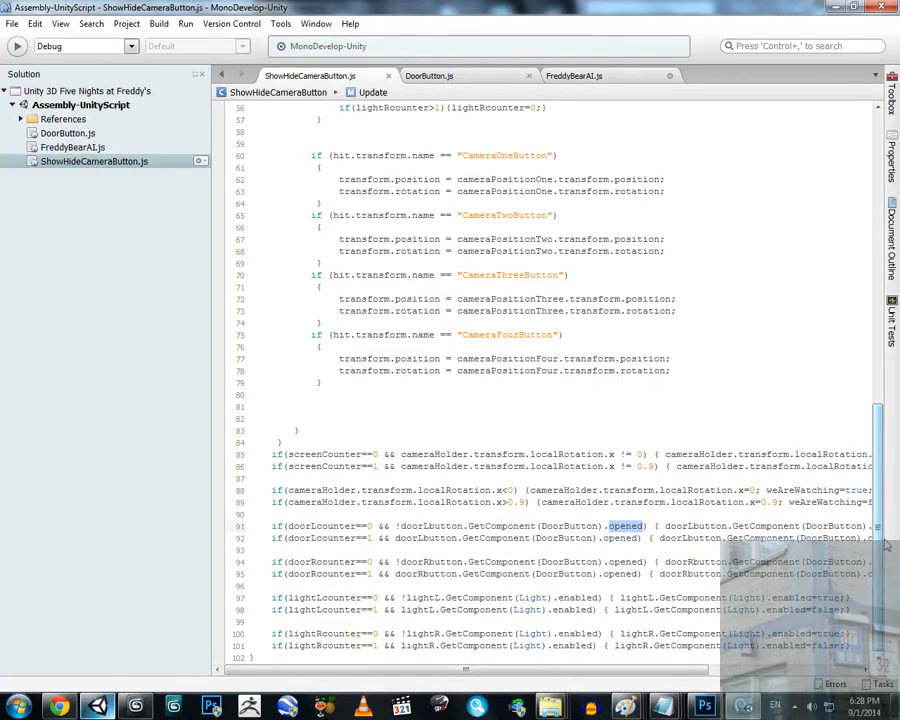
{"action": "left_click", "coordinate": [429, 75]}
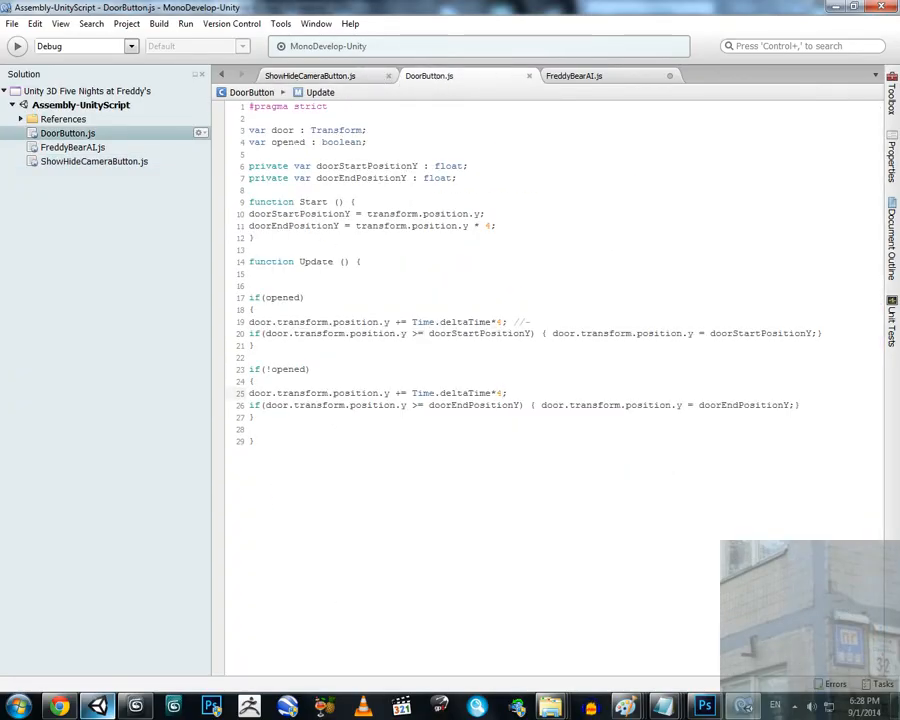
{"action": "double_click", "coordinate": [287, 142]}
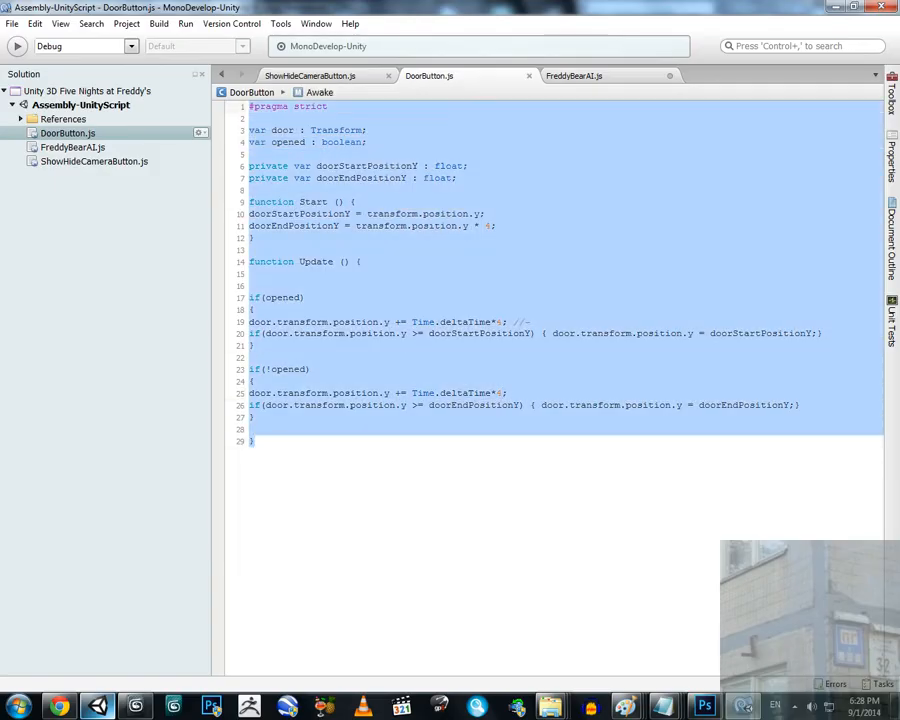
{"action": "left_click", "coordinate": [574, 75]}
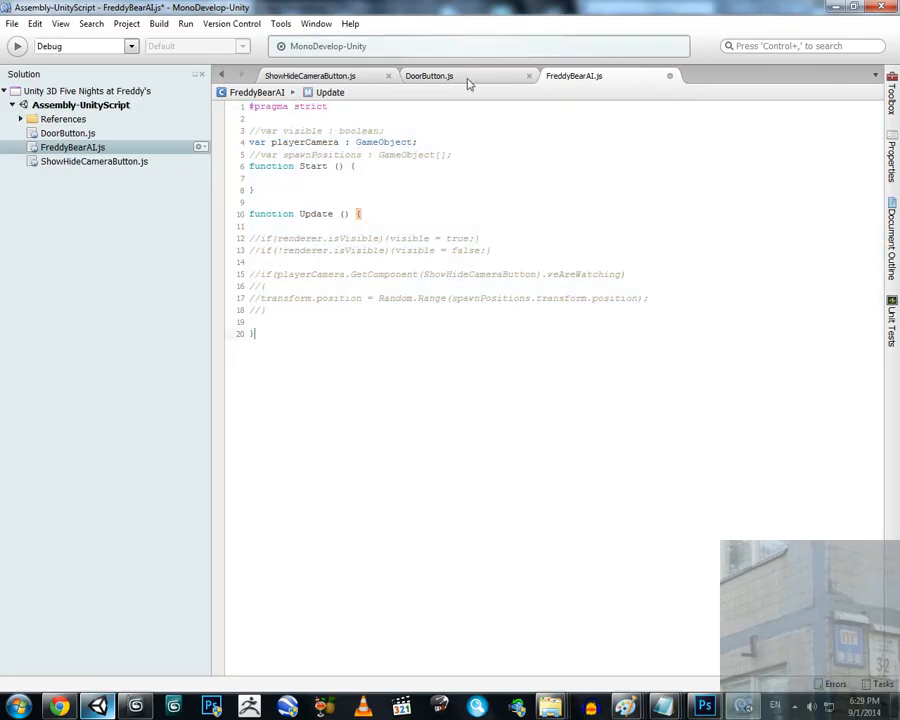
{"action": "left_click", "coordinate": [428, 75]}
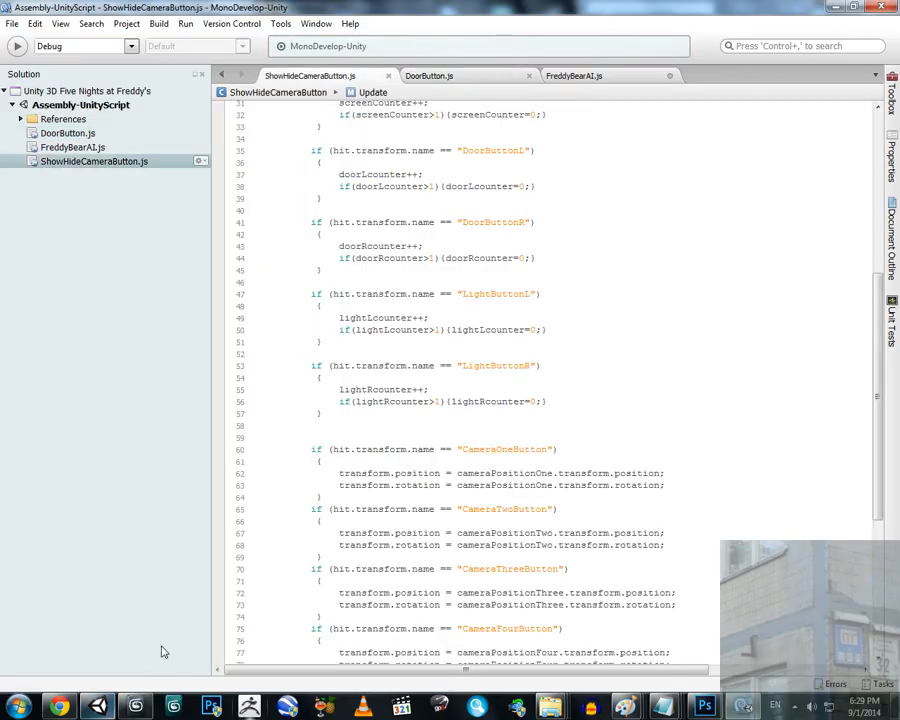
{"action": "left_click", "coordinate": [133, 707]}
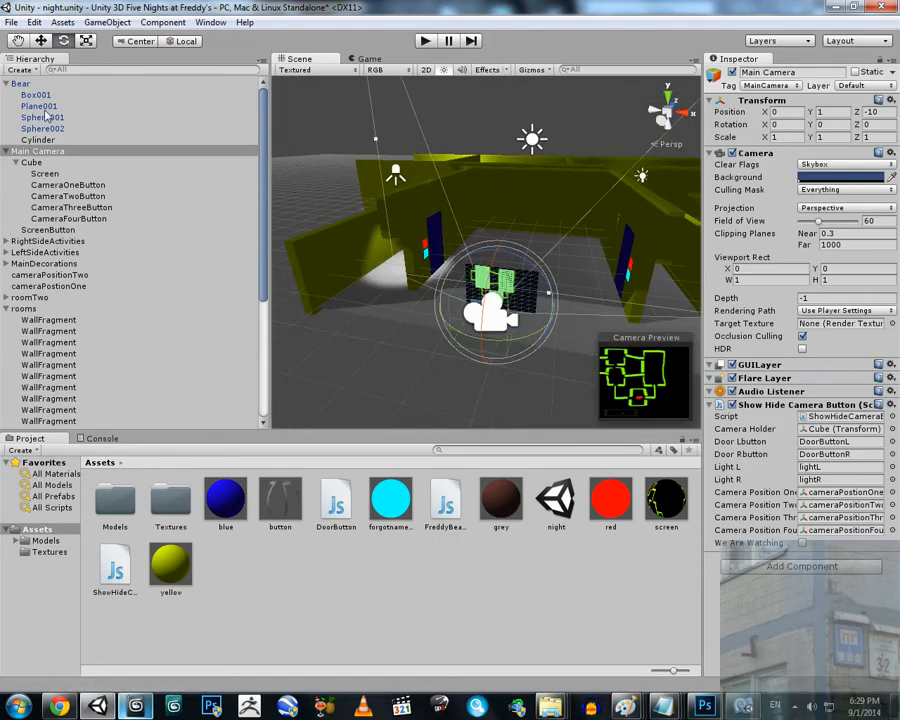
{"action": "left_click", "coordinate": [28, 83]}
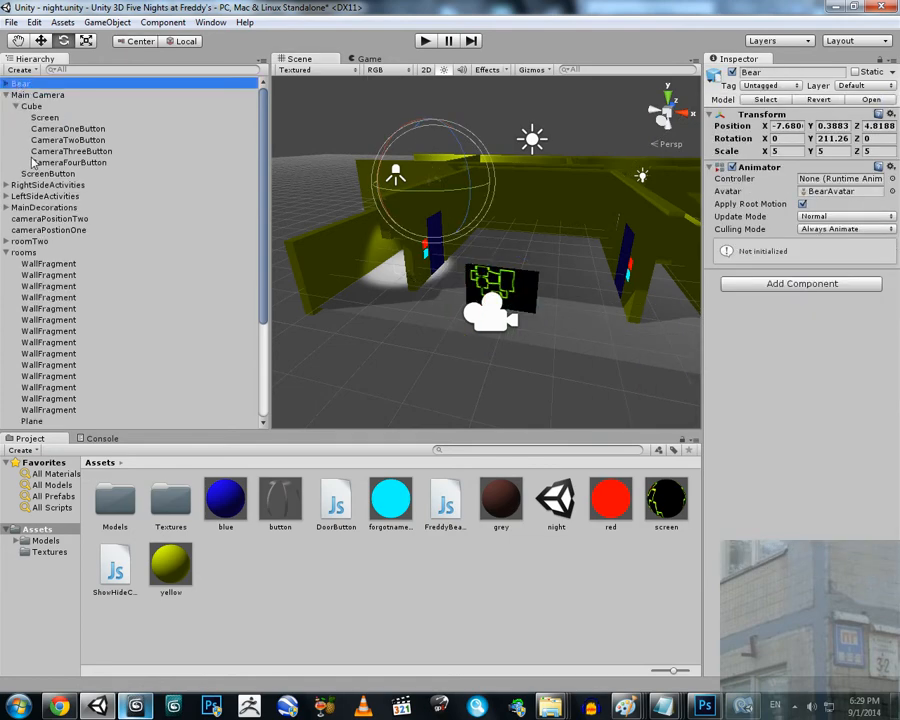
{"action": "left_click", "coordinate": [37, 94]}
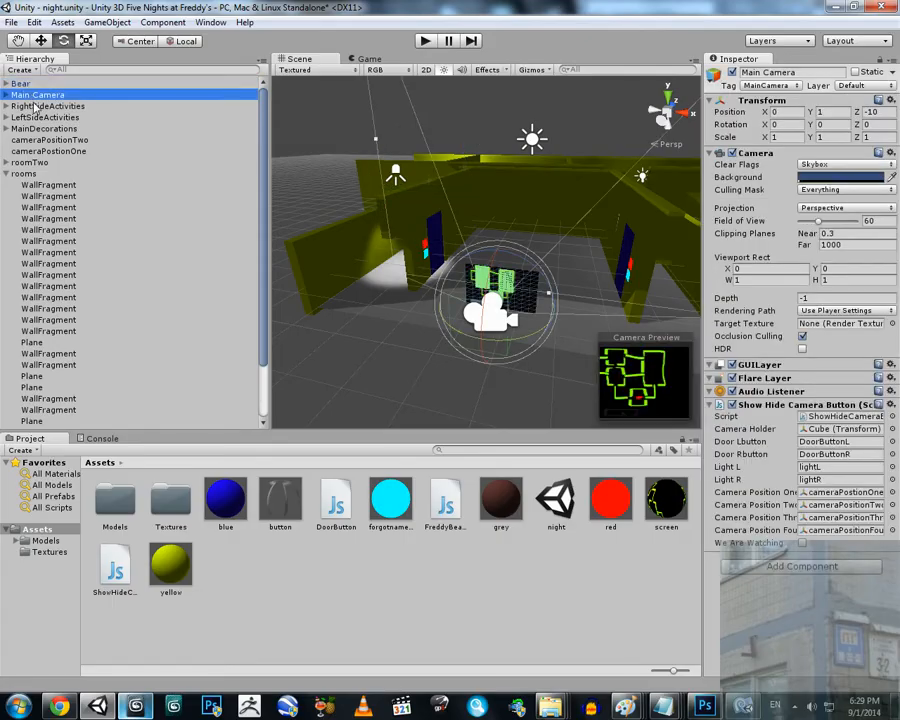
{"action": "left_click", "coordinate": [48, 105]}
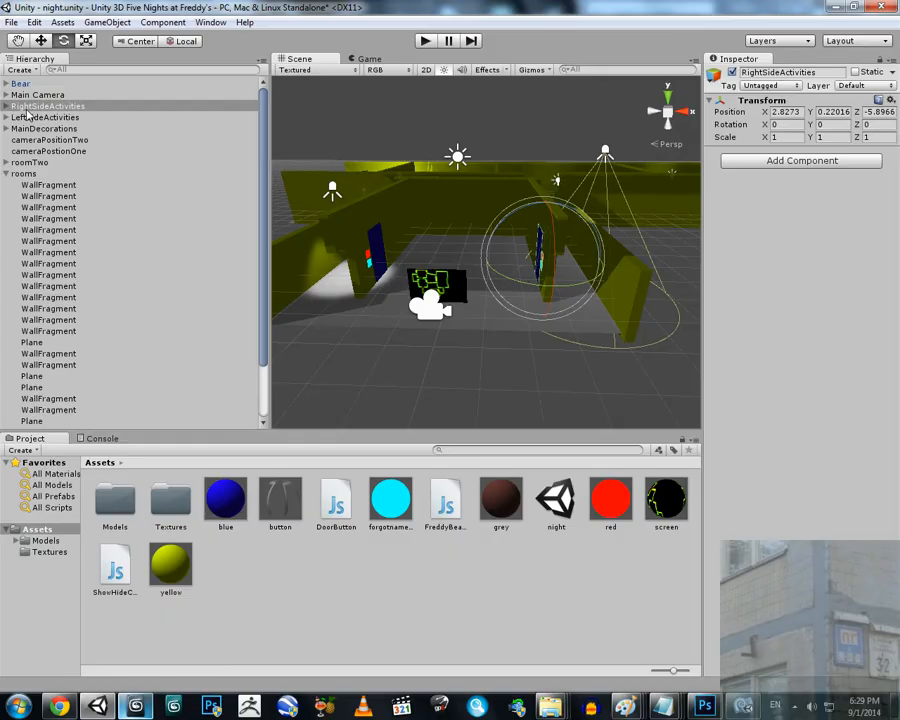
{"action": "left_click", "coordinate": [47, 117]}
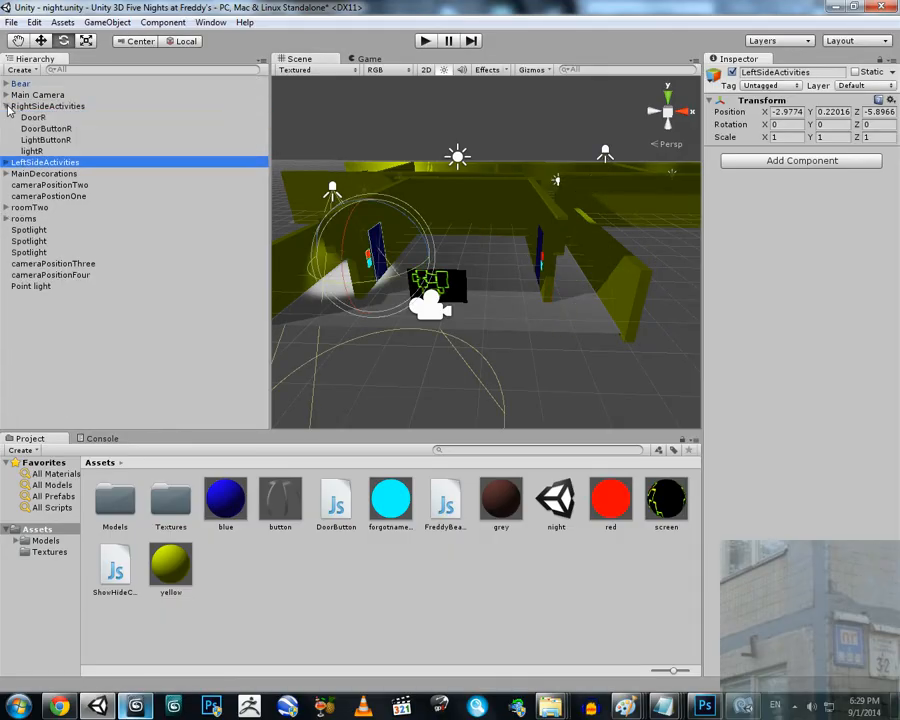
{"action": "left_click", "coordinate": [48, 106]}
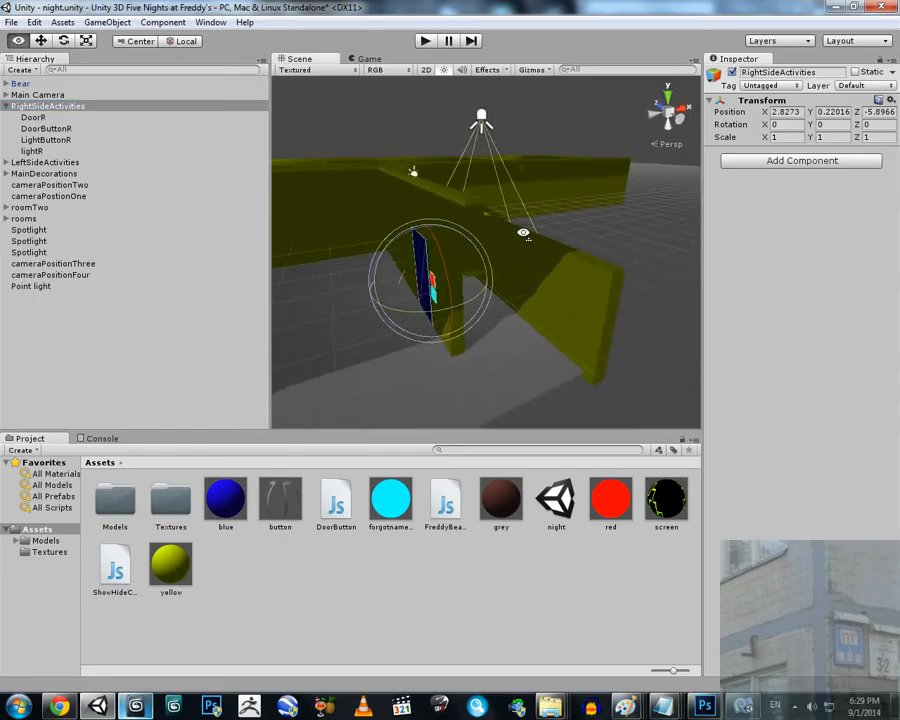
{"action": "left_click", "coordinate": [33, 117]}
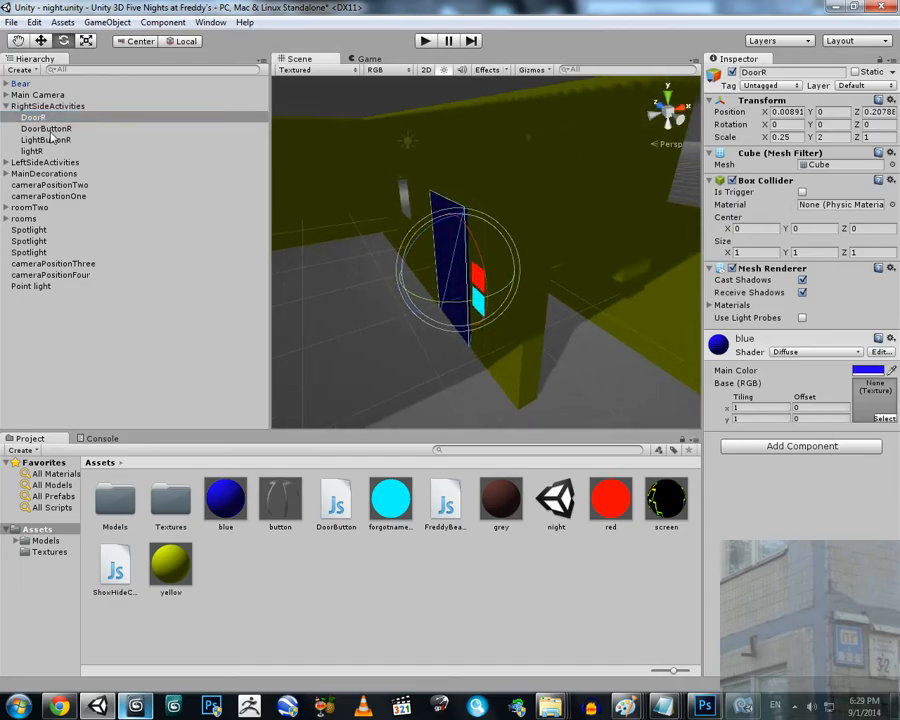
{"action": "left_click", "coordinate": [46, 128]}
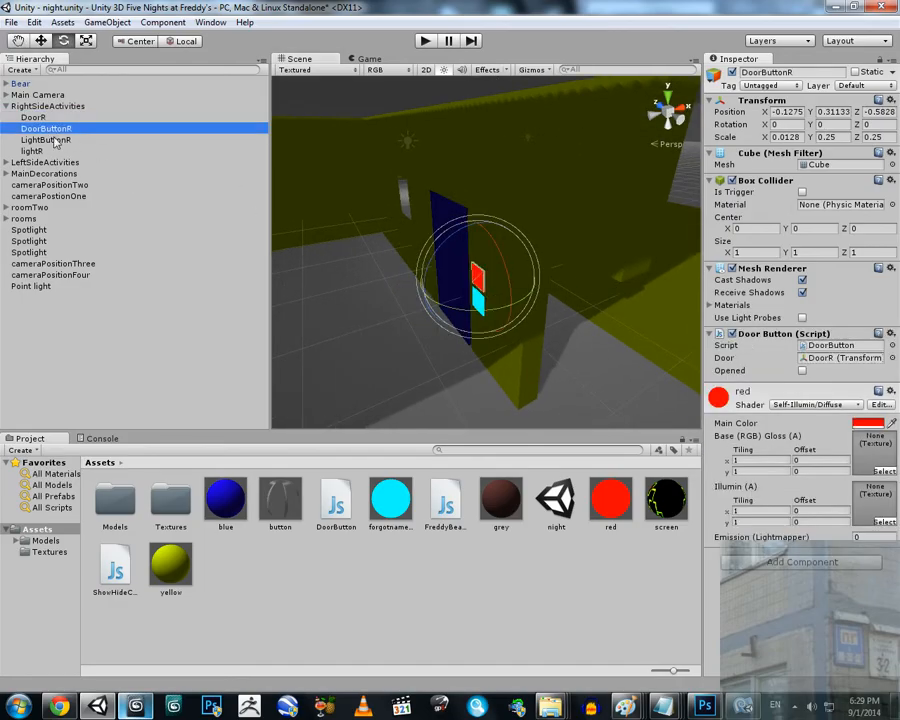
{"action": "left_click", "coordinate": [46, 139]}
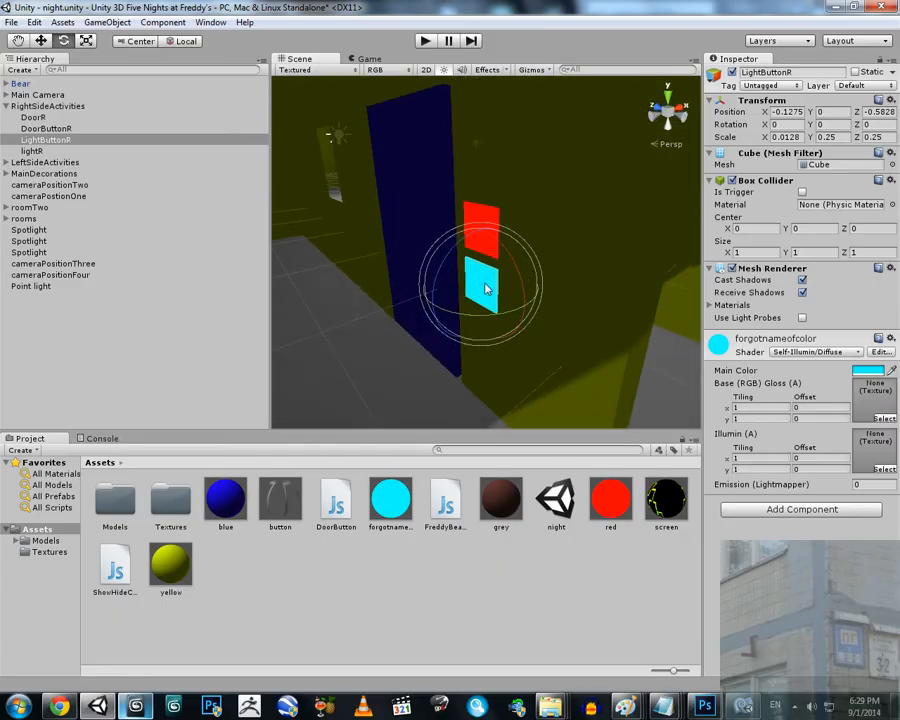
{"action": "mouse_move", "coordinate": [483, 278]}
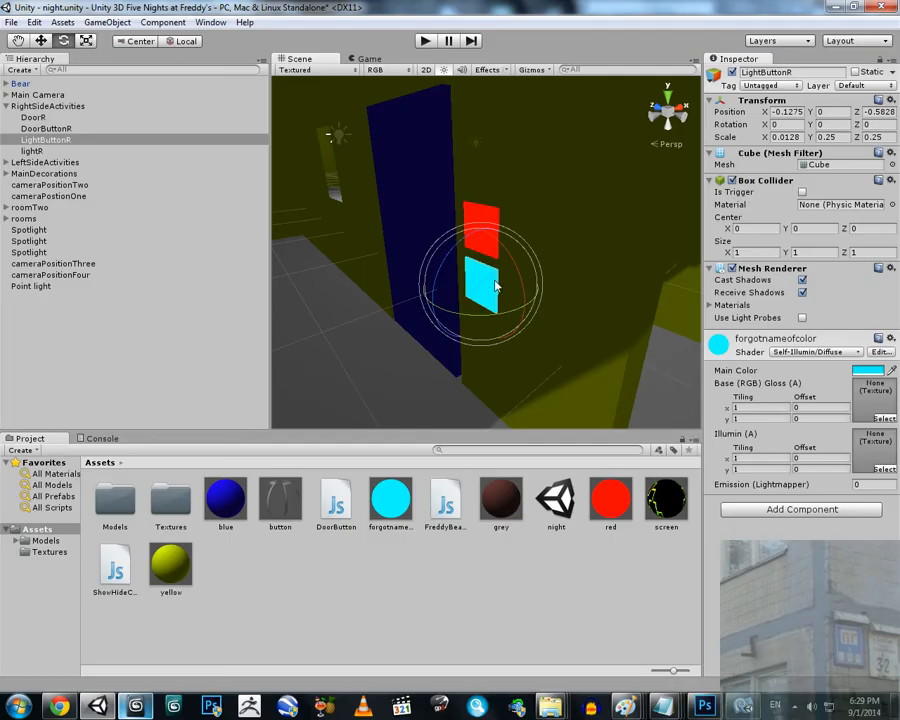
{"action": "mouse_move", "coordinate": [498, 280]}
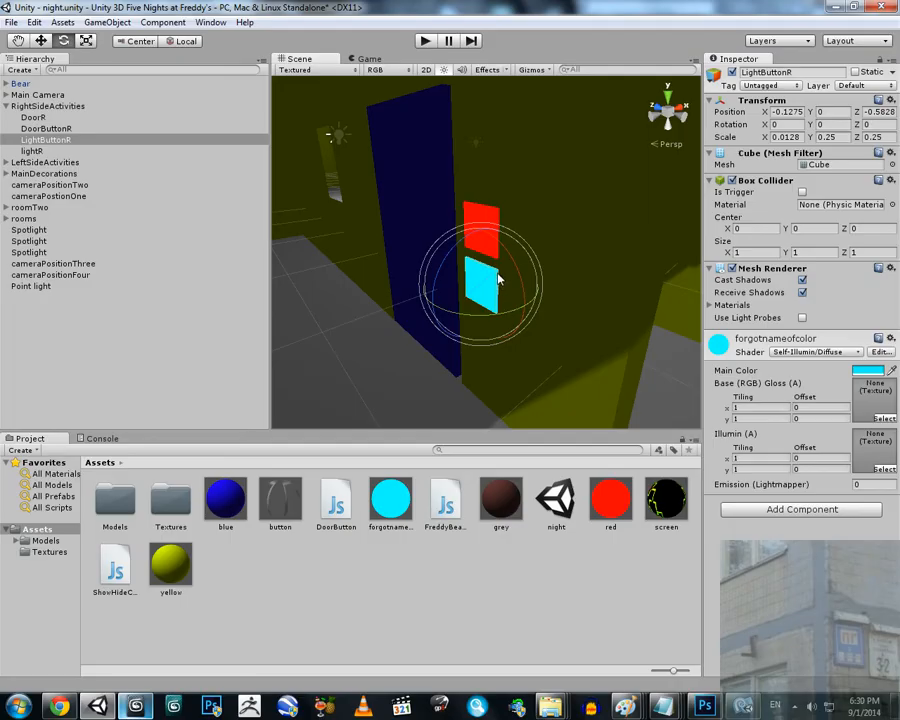
{"action": "left_click", "coordinate": [38, 94]}
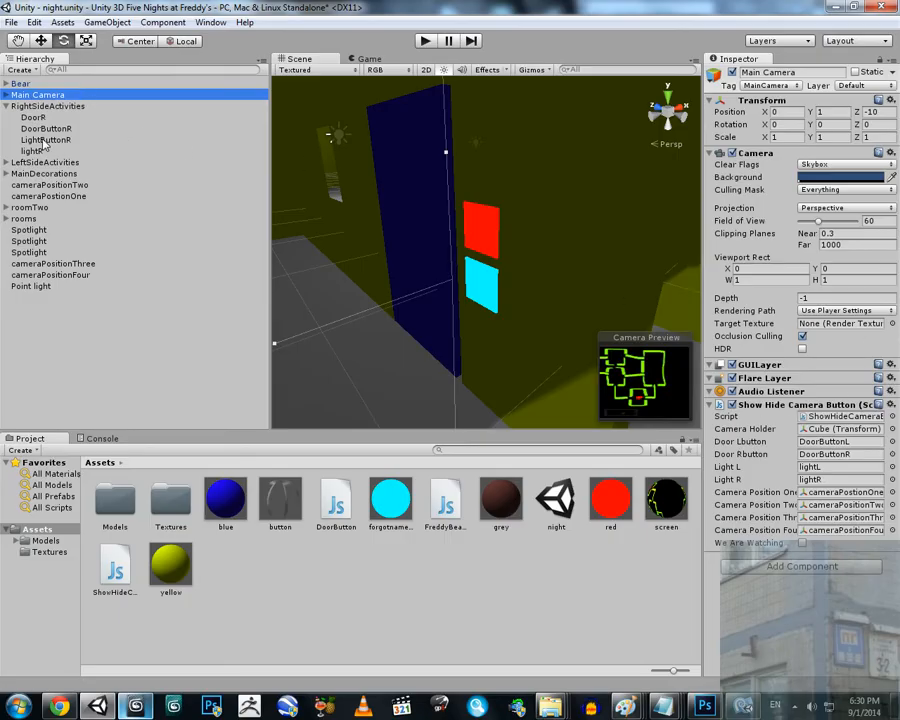
{"action": "left_click", "coordinate": [46, 139]}
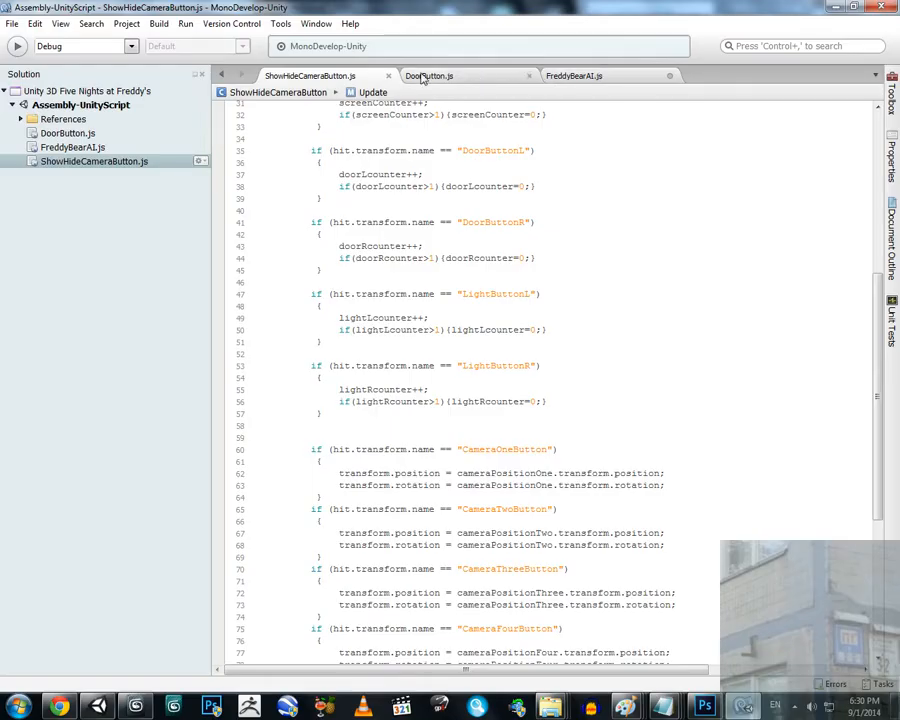
Show DoorButton.js and highlight the door movement code in Update.
{"action": "left_click", "coordinate": [428, 75]}
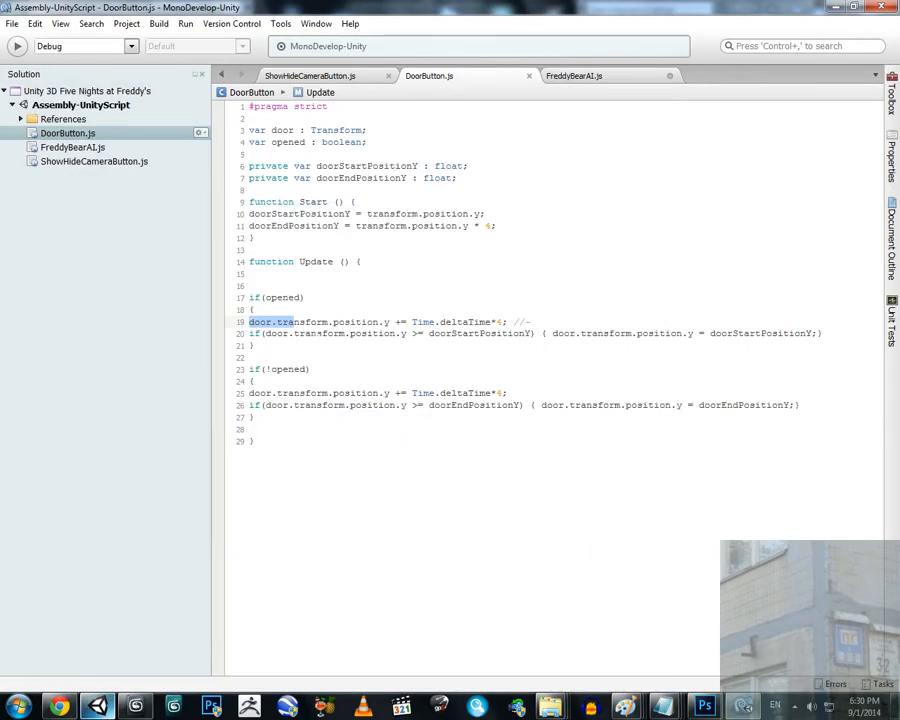
{"action": "left_click_drag", "start_coordinate": [249, 321], "coordinate": [255, 441]}
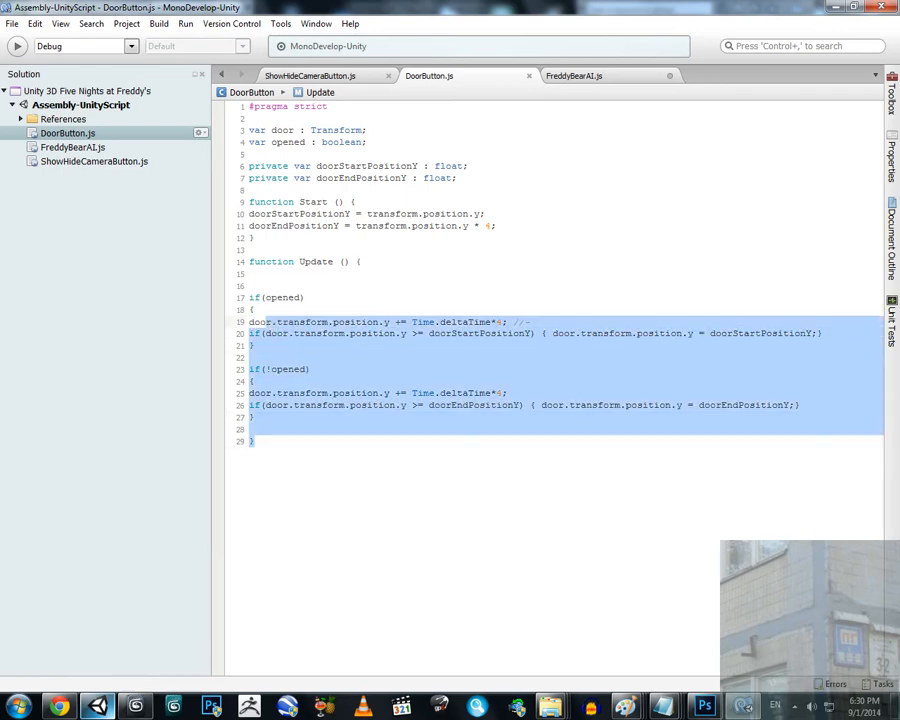
{"action": "left_click", "coordinate": [254, 441]}
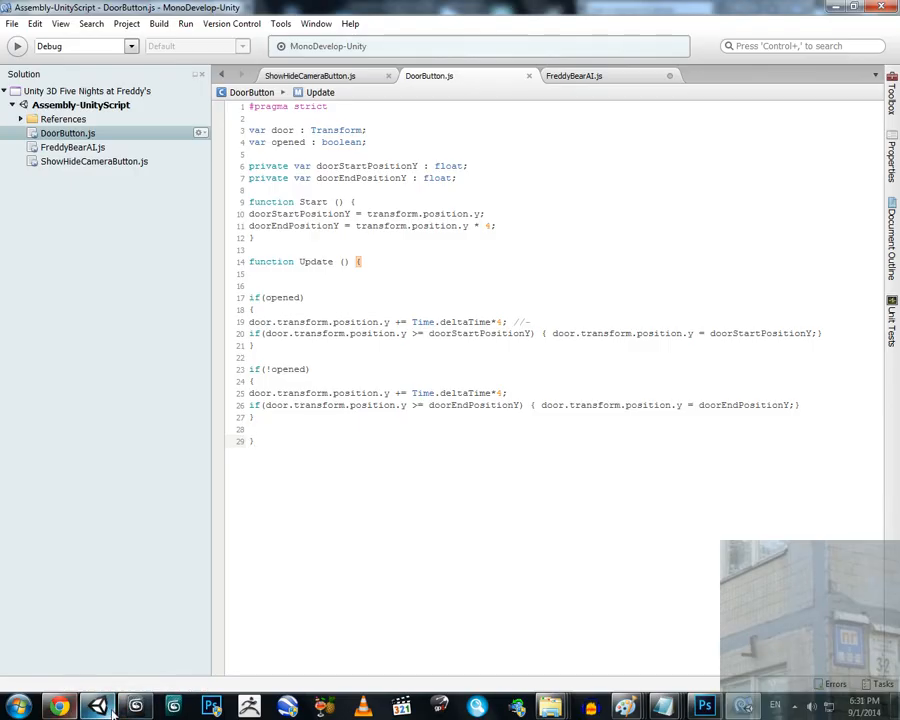
Review the Start lines of DoorButton and clear the highlight.
{"action": "left_click", "coordinate": [97, 707]}
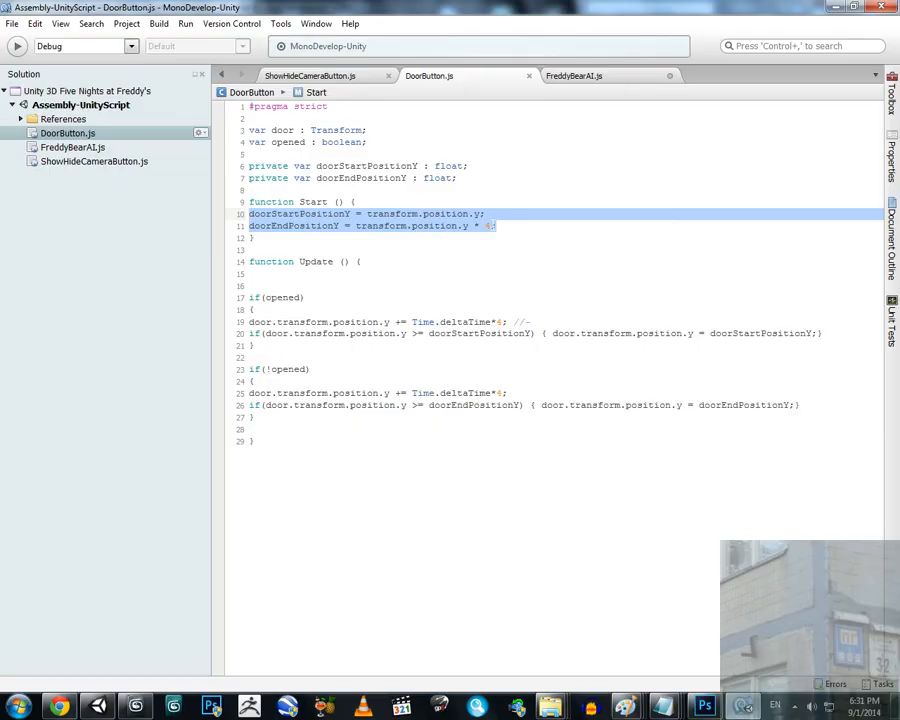
{"action": "left_click", "coordinate": [573, 75]}
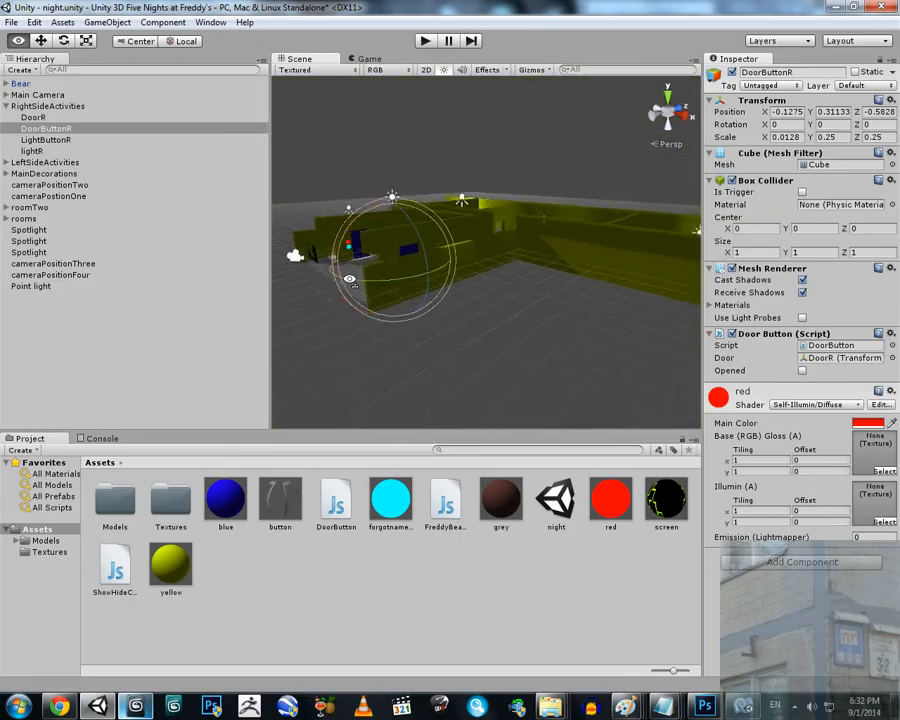
Play the scene and select Main Camera to show its door and light button links.
{"action": "left_click", "coordinate": [424, 40]}
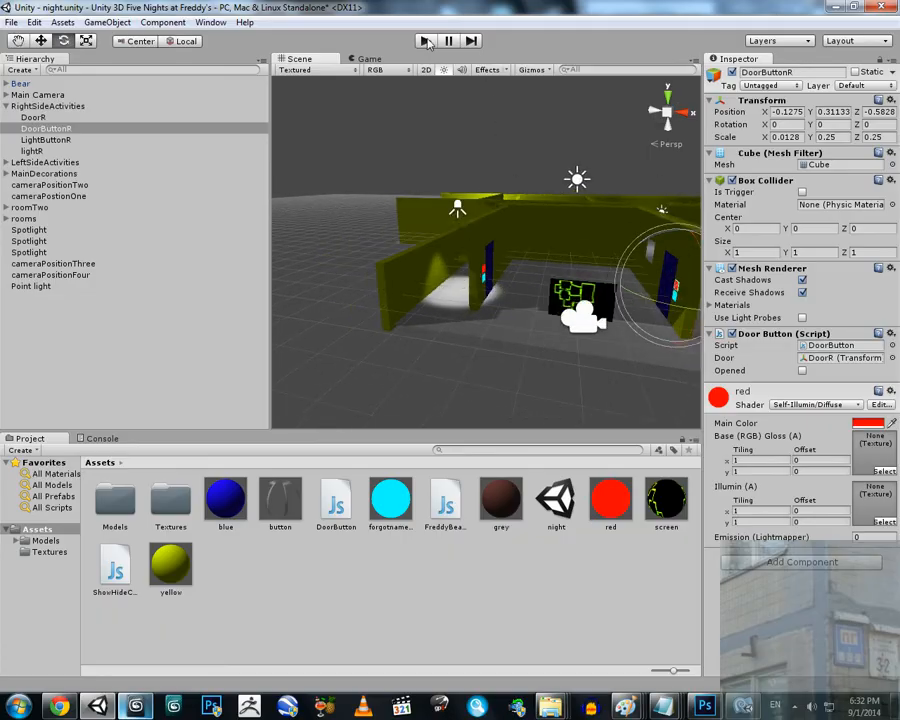
{"action": "left_click", "coordinate": [424, 40]}
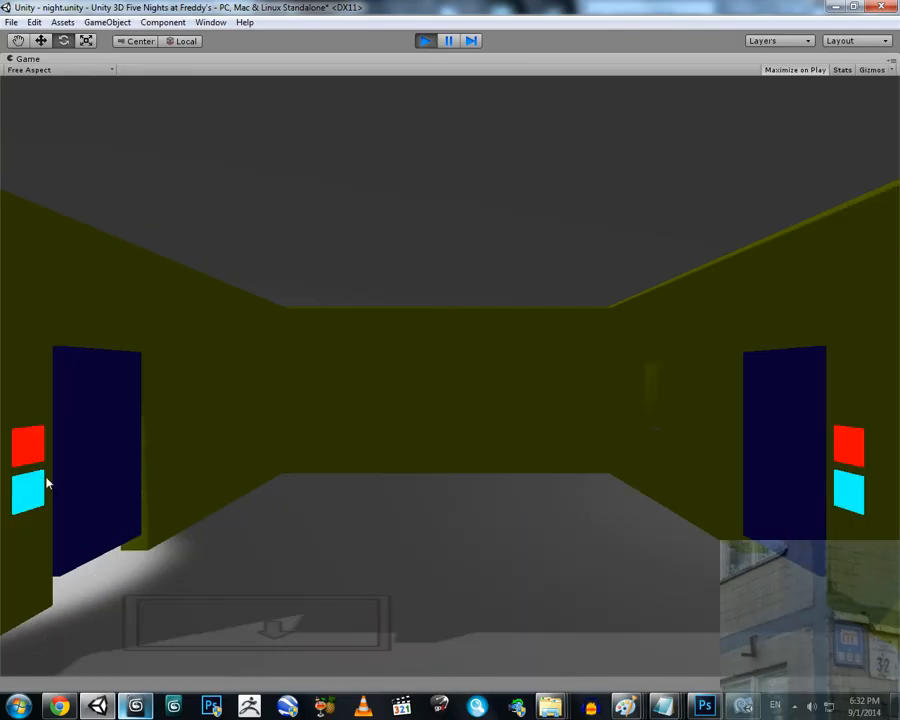
{"action": "mouse_move", "coordinate": [275, 628]}
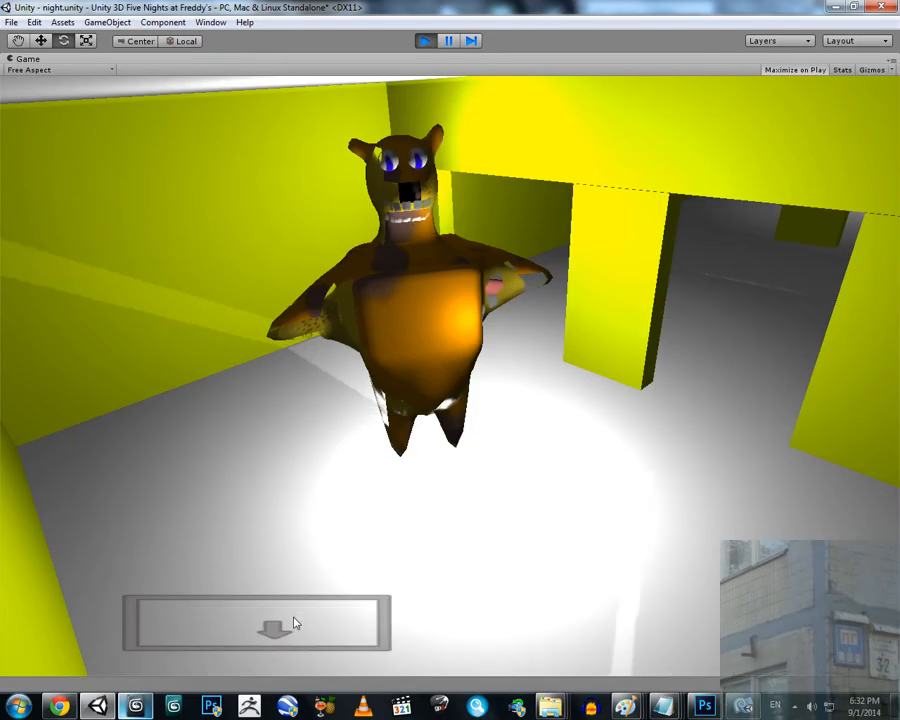
{"action": "mouse_move", "coordinate": [658, 658]}
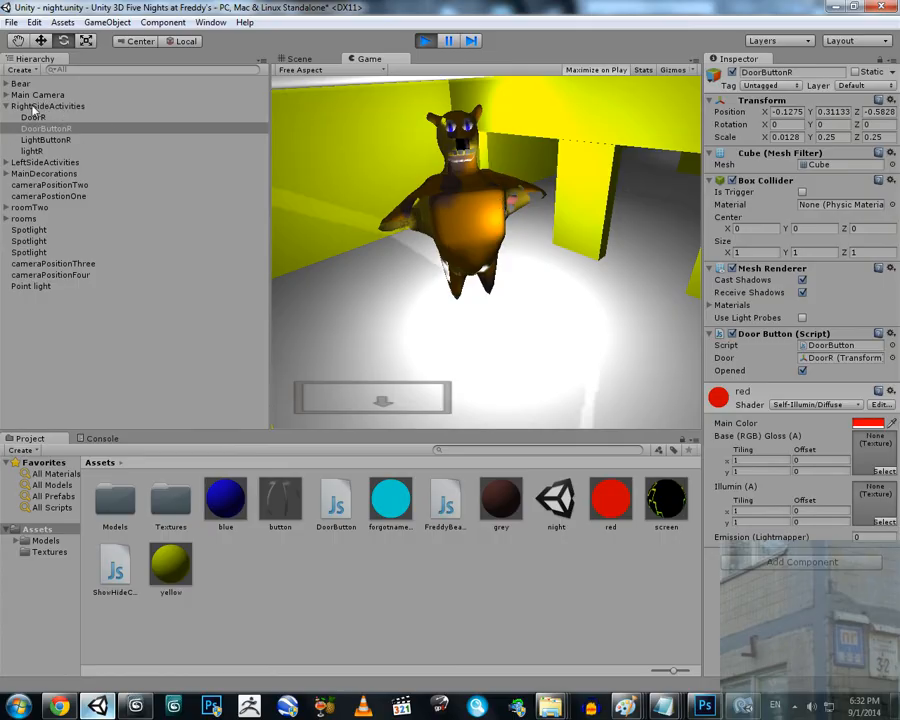
{"action": "left_click", "coordinate": [38, 94]}
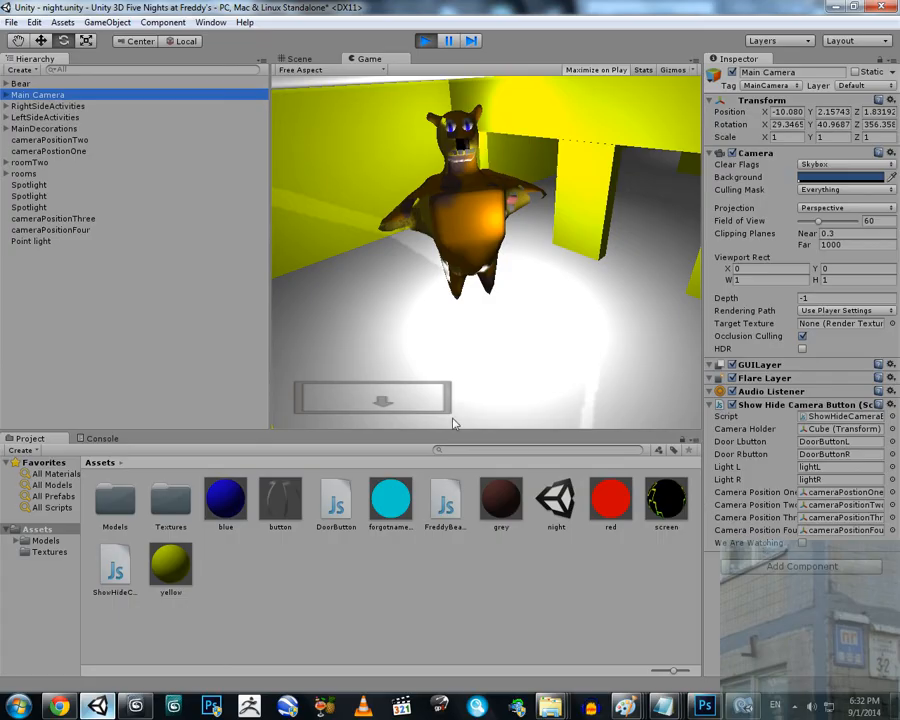
{"action": "mouse_move", "coordinate": [408, 406]}
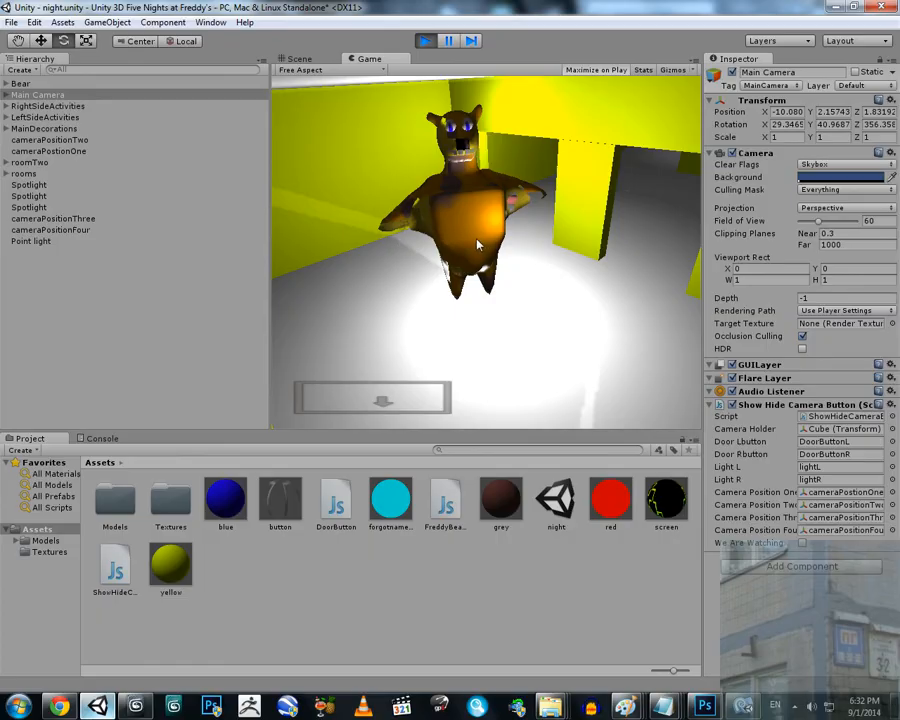
{"action": "mouse_move", "coordinate": [546, 103]}
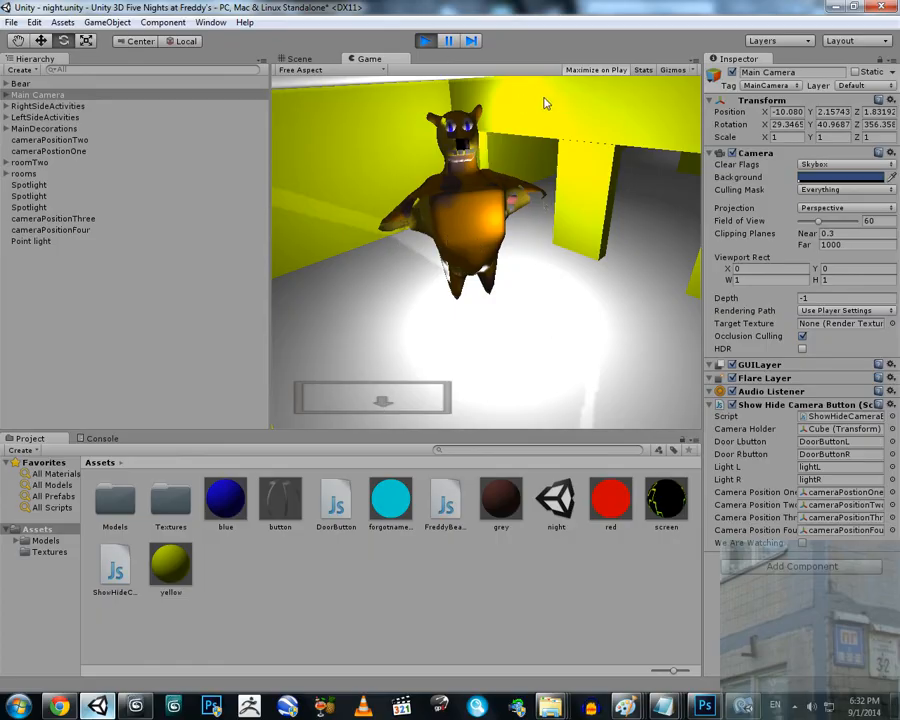